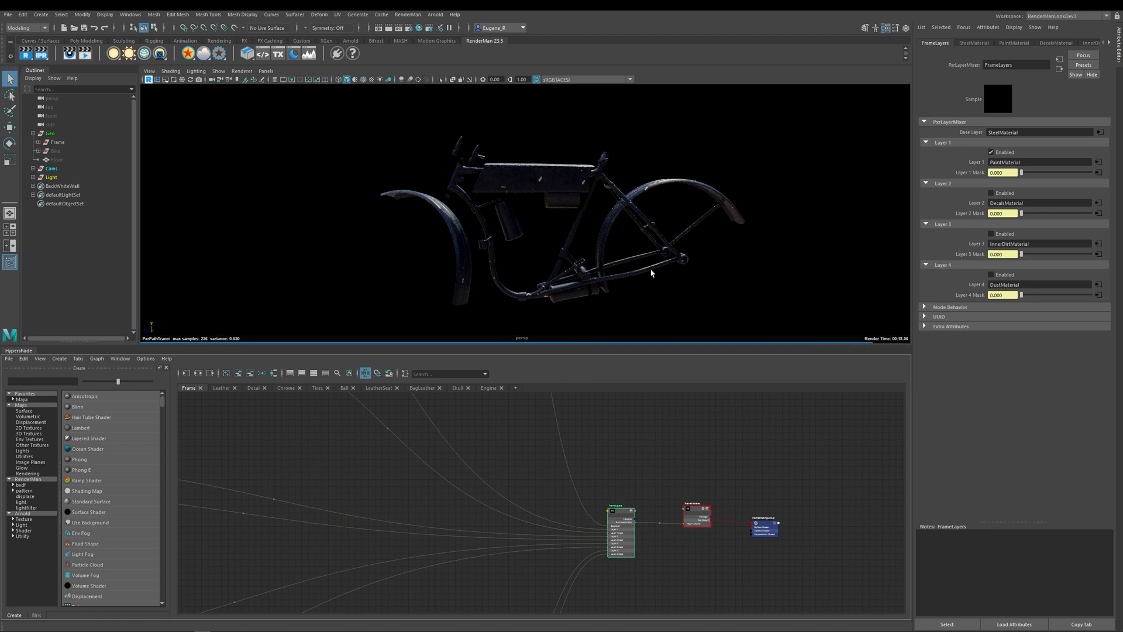
mouse_move(662, 252)
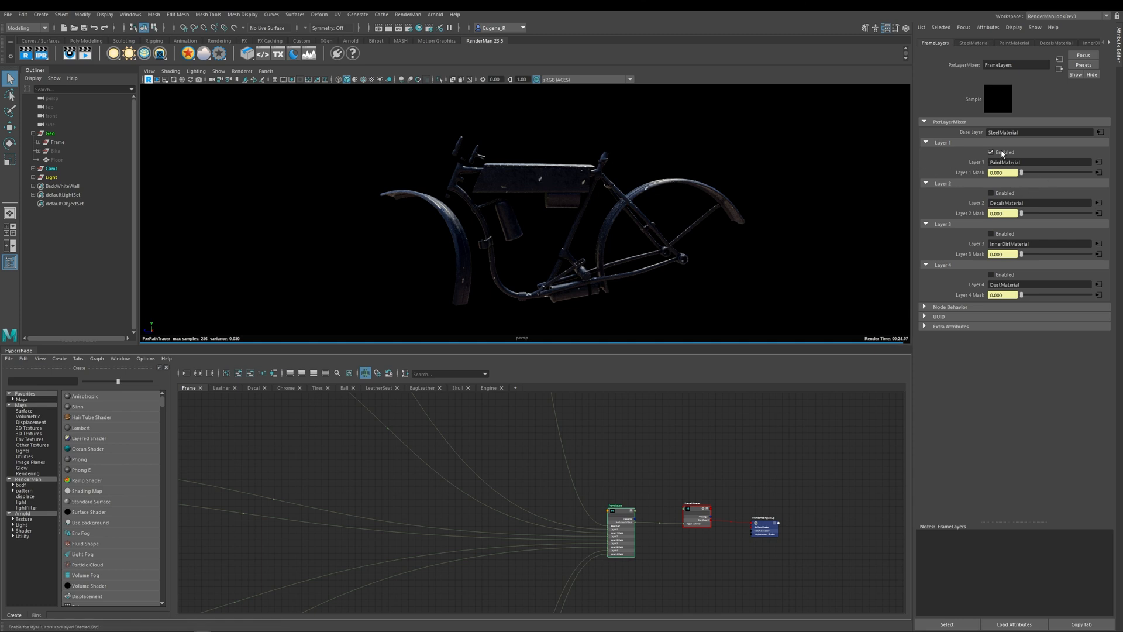
Toggle the PxrLayerMixer's Layer 1 Enabled off and back on to compare bare steel and paint
left_click(990, 152)
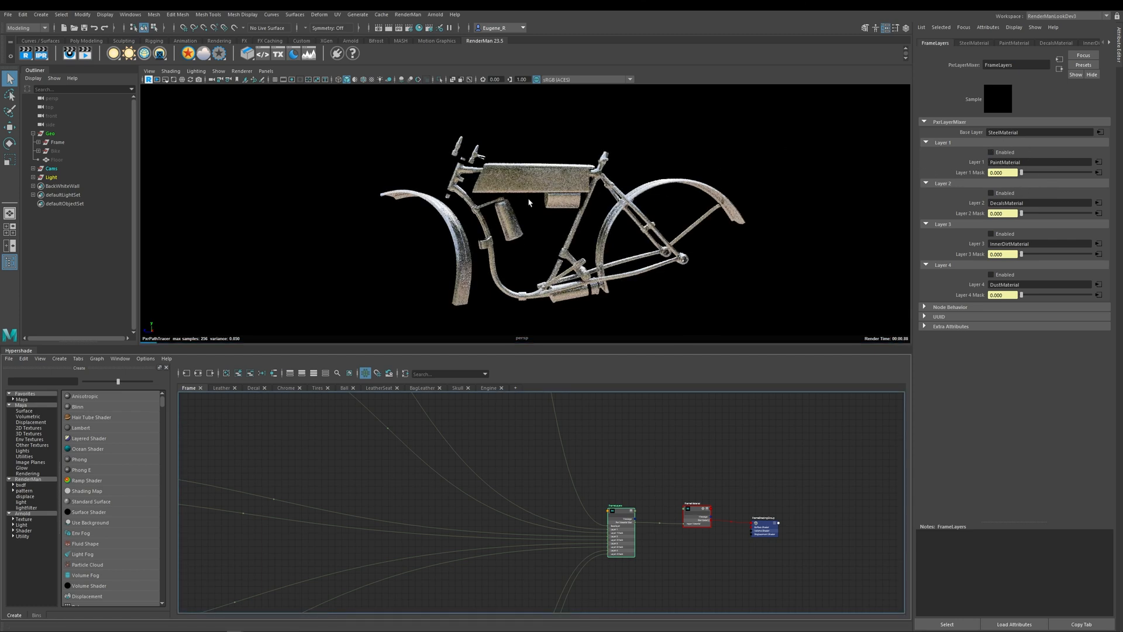
left_click(990, 152)
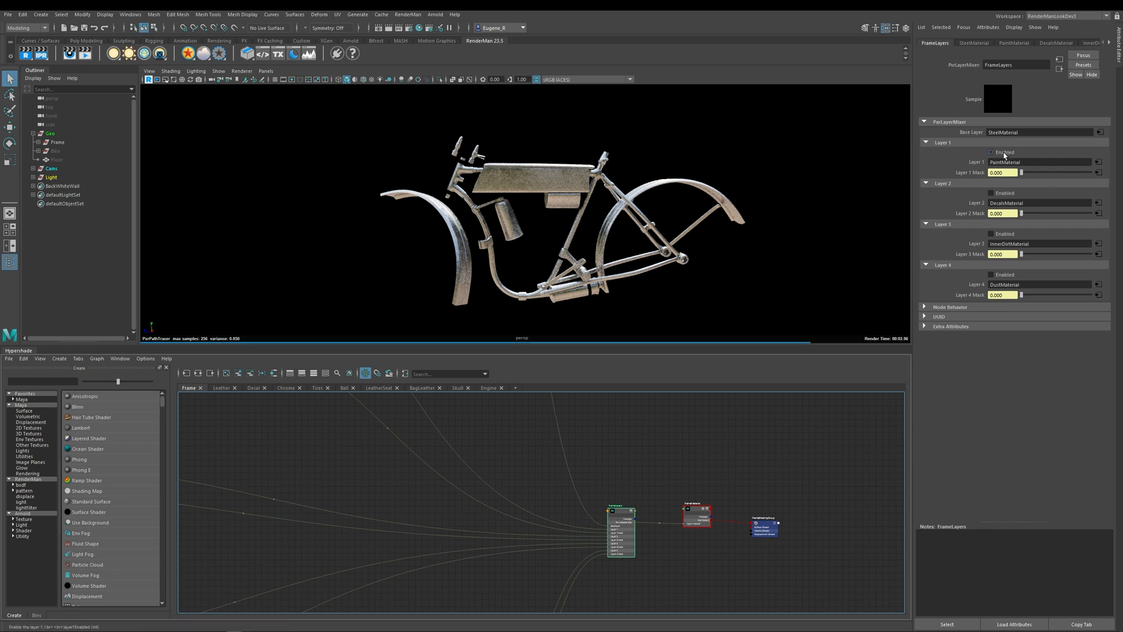
left_click(991, 152)
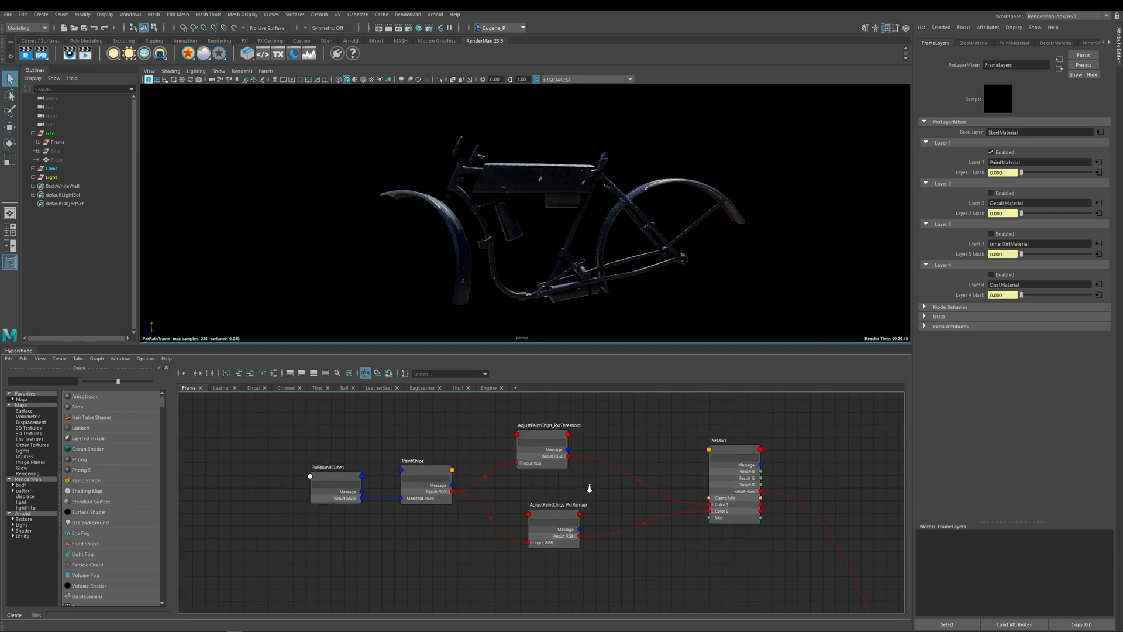
Review the PxrThreshold, PxrRemap and PxrMix1 node settings in Hypershade, ending on PxrMix1
left_click(575, 429)
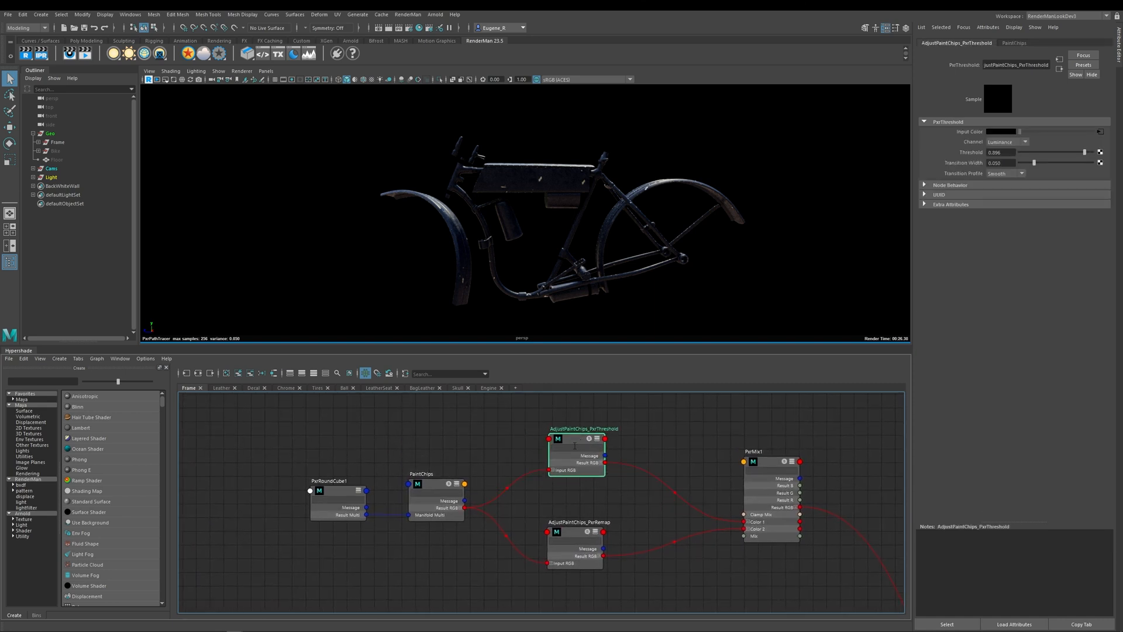
left_click(576, 548)
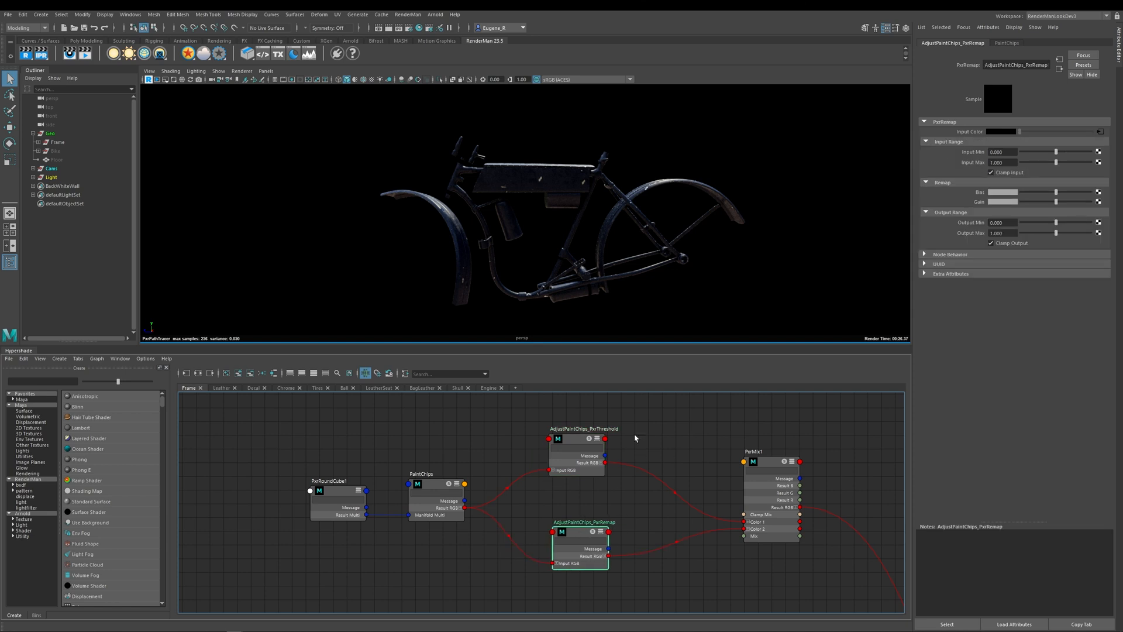
mouse_move(555, 379)
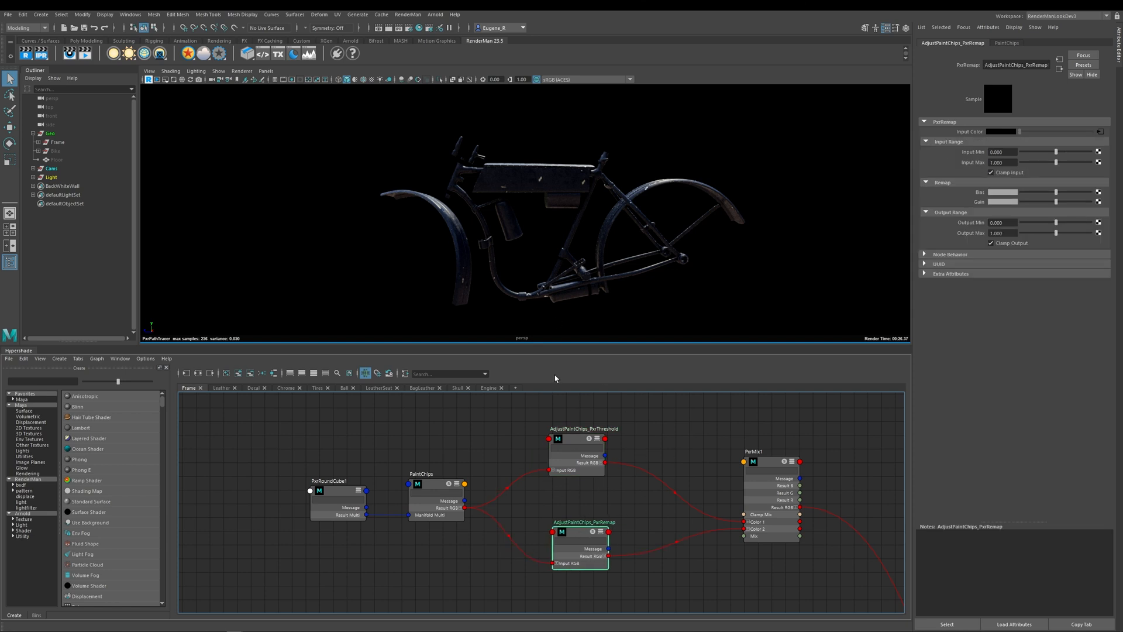
left_click(753, 451)
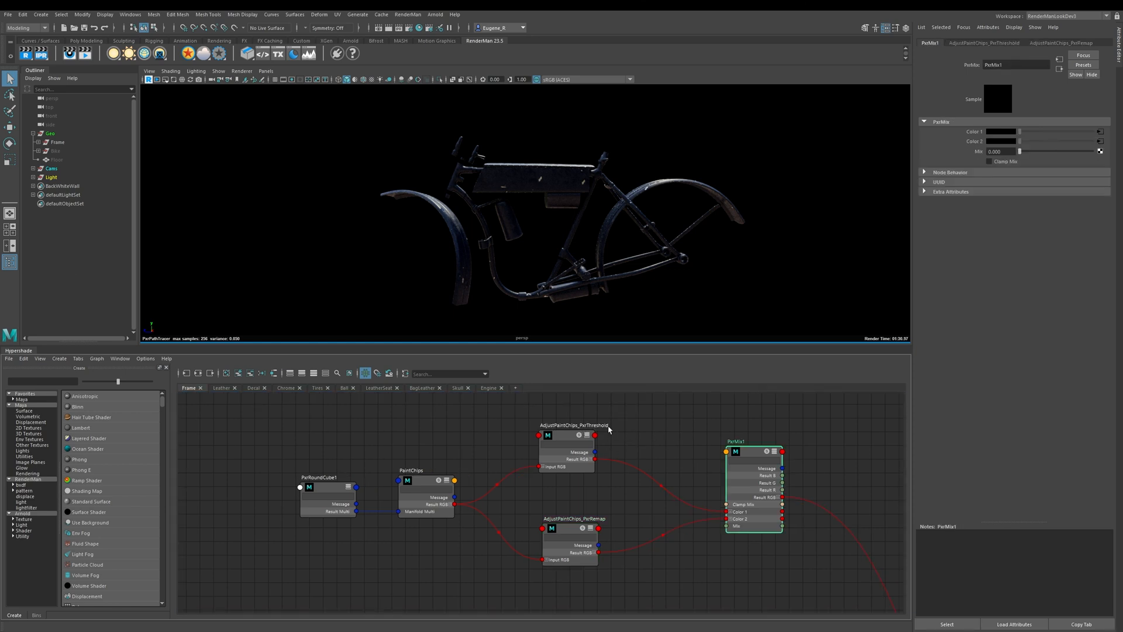
mouse_move(605, 521)
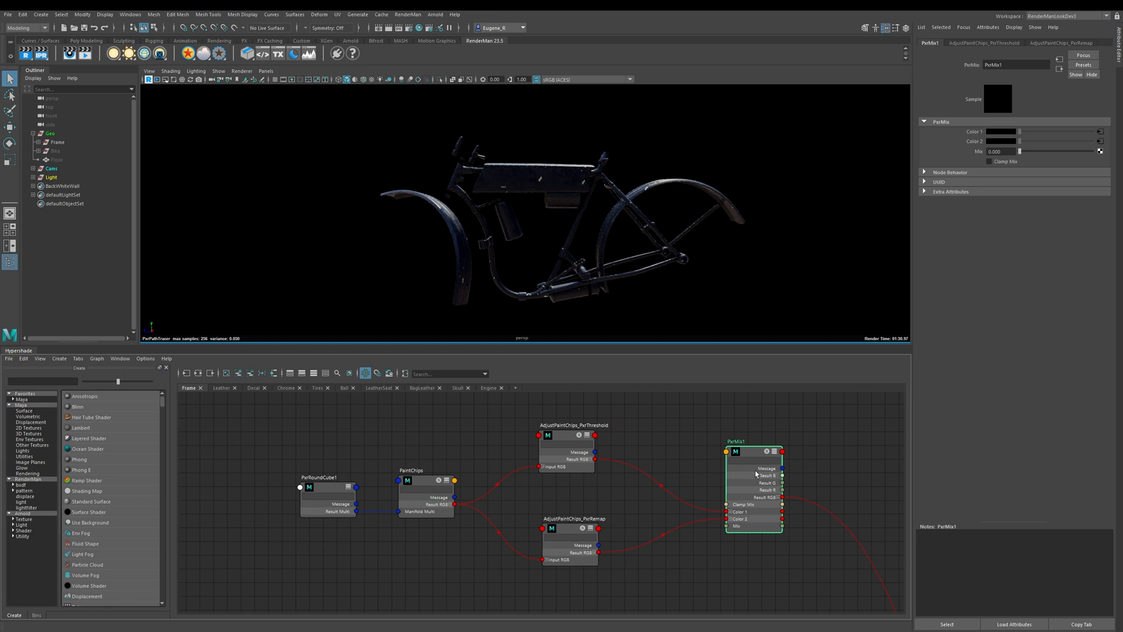
mouse_move(732, 486)
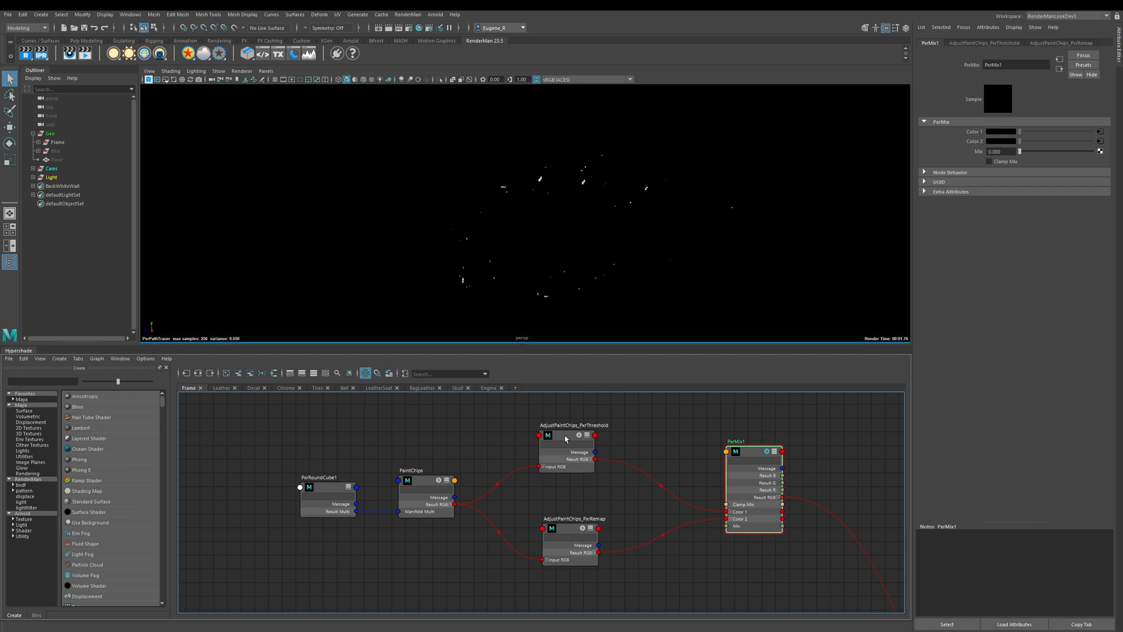
Select AdjustPaintChips_PxrThreshold and drag its Threshold slider to 0.550
left_click(568, 443)
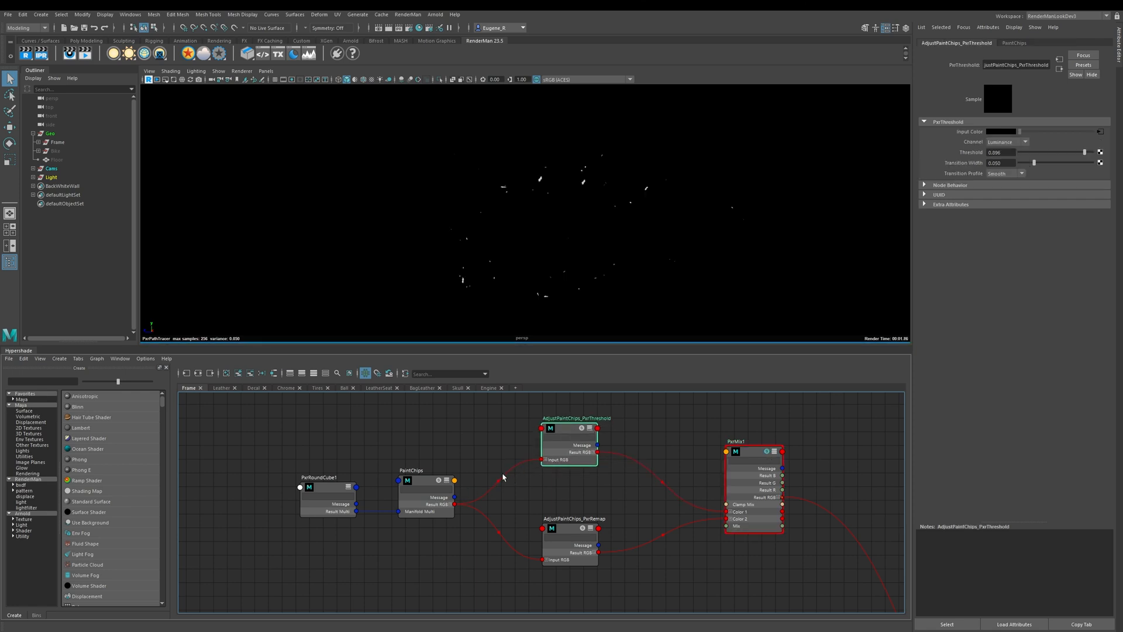
left_click_drag(453, 505, 725, 511)
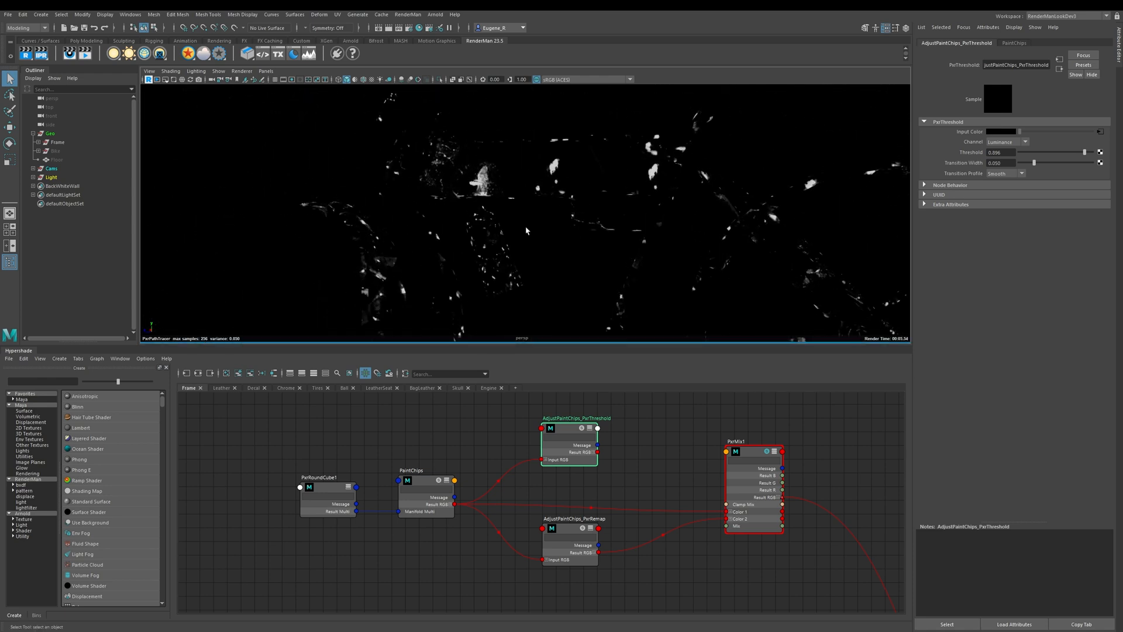
mouse_move(460, 203)
type("0.500")
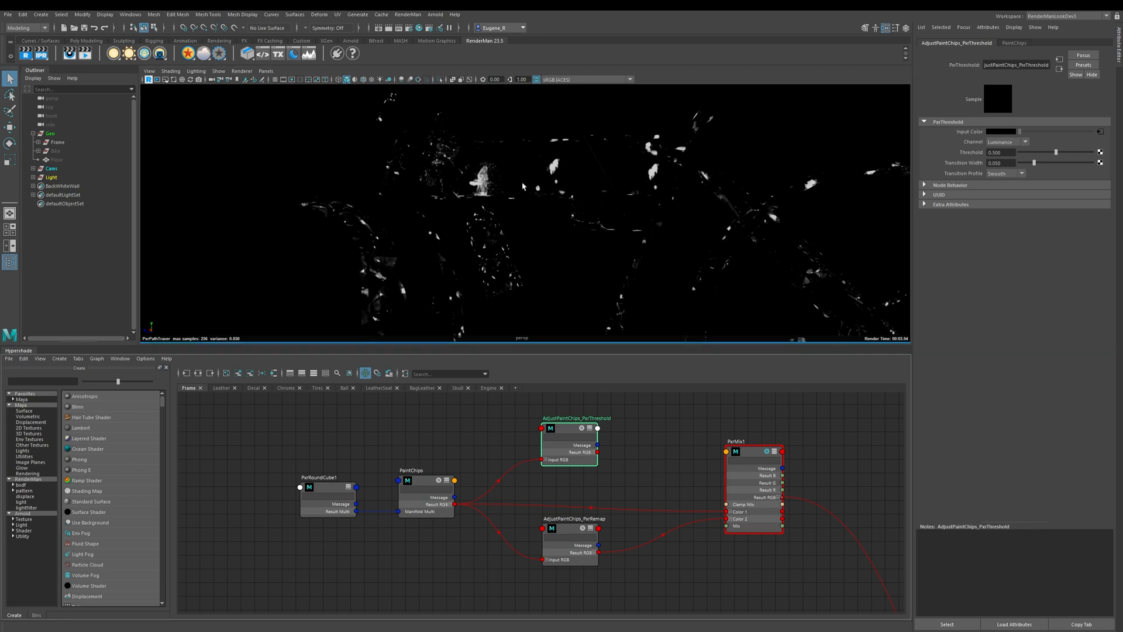
mouse_move(581, 424)
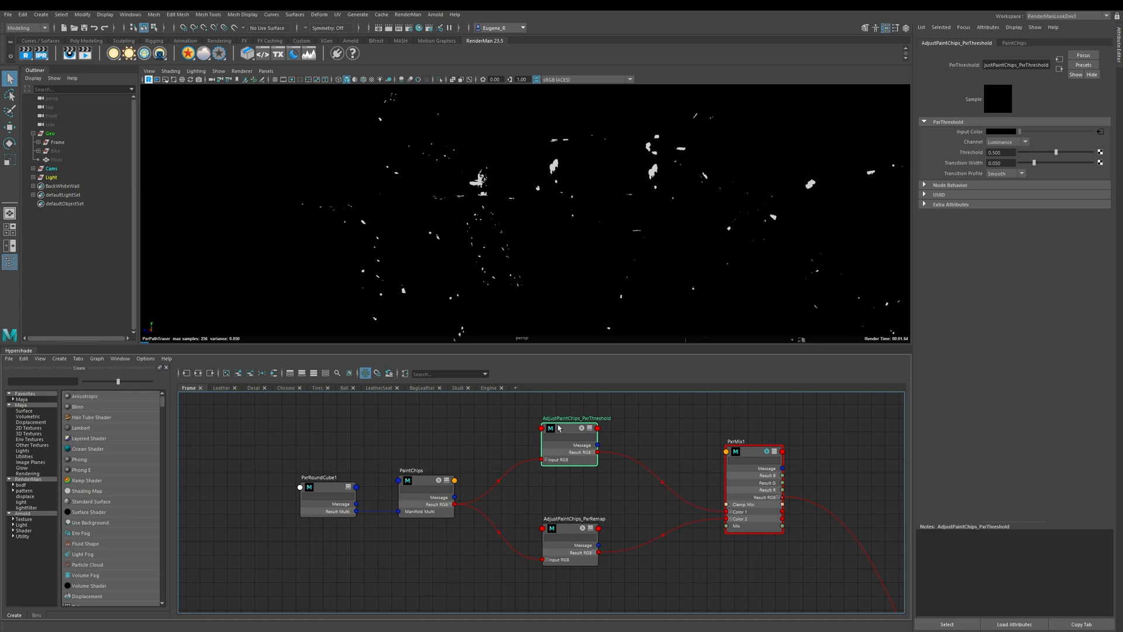
mouse_move(610, 425)
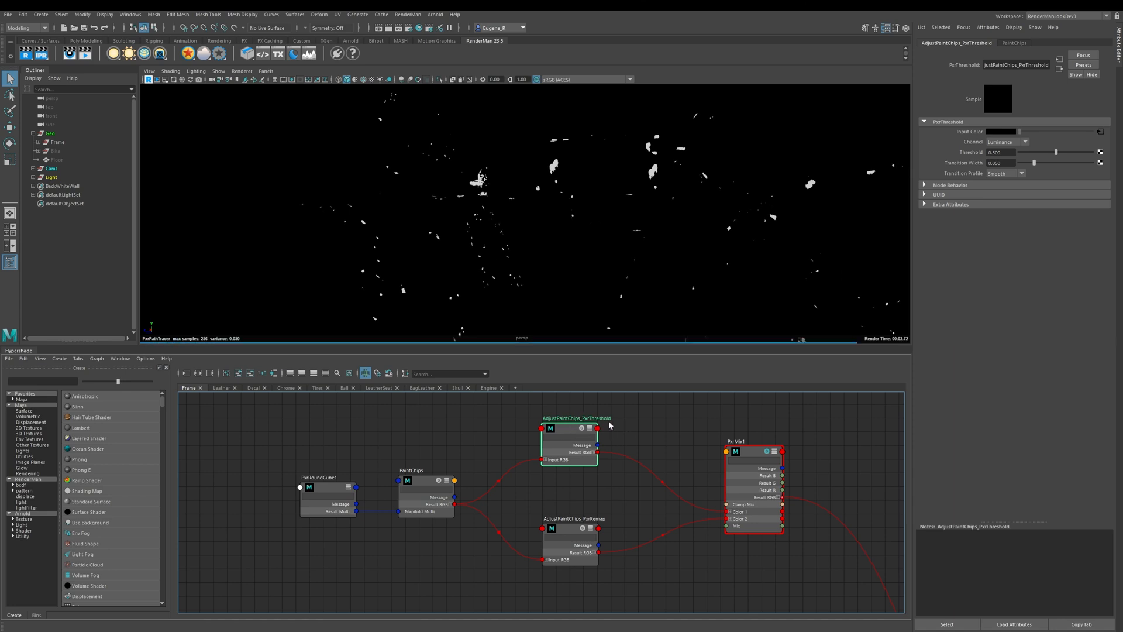
mouse_move(953, 136)
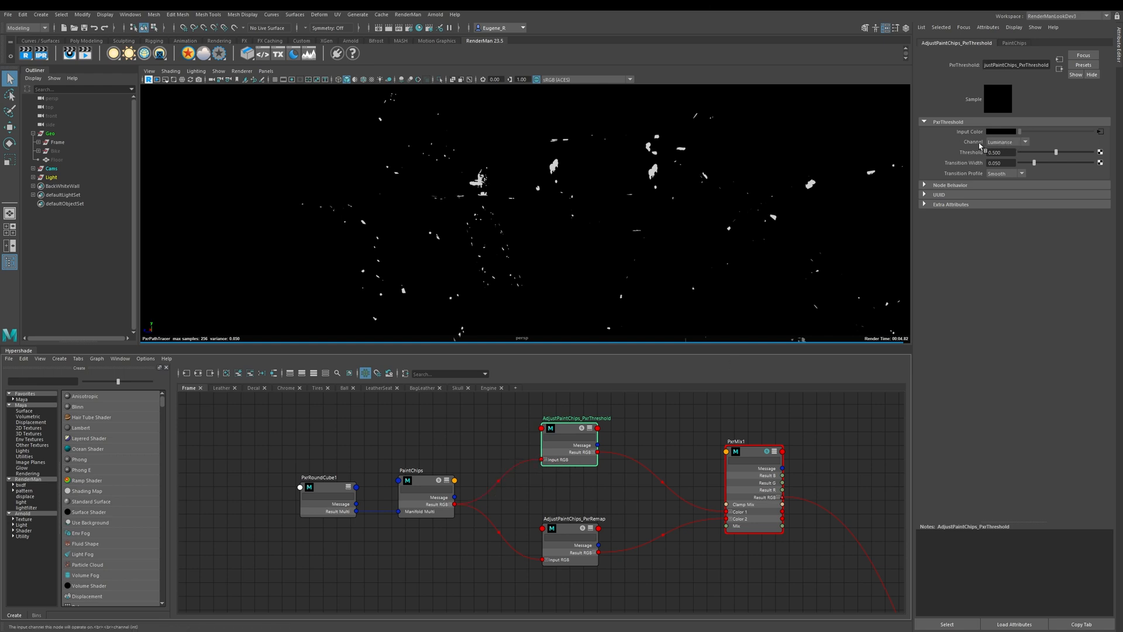
left_click(1005, 141)
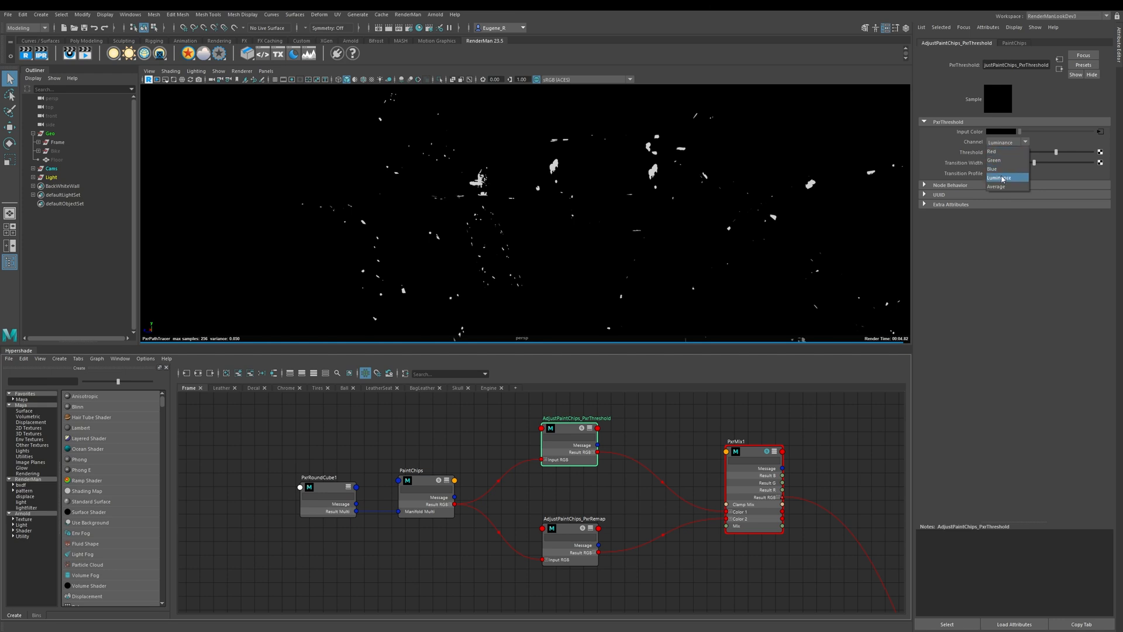
mouse_move(1002, 187)
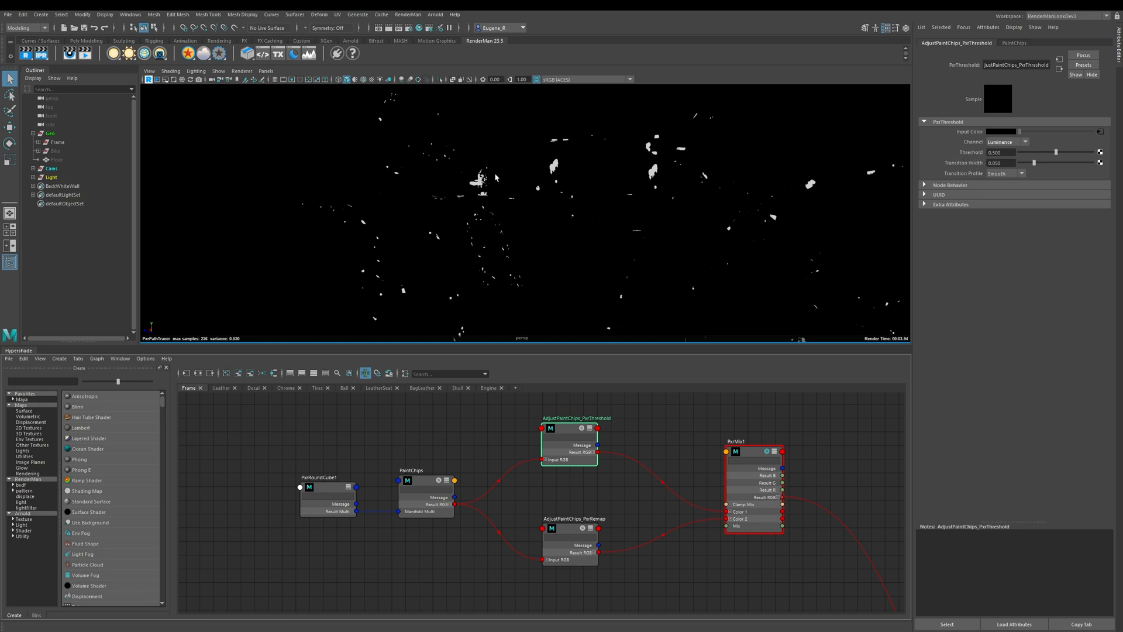
mouse_move(1026, 156)
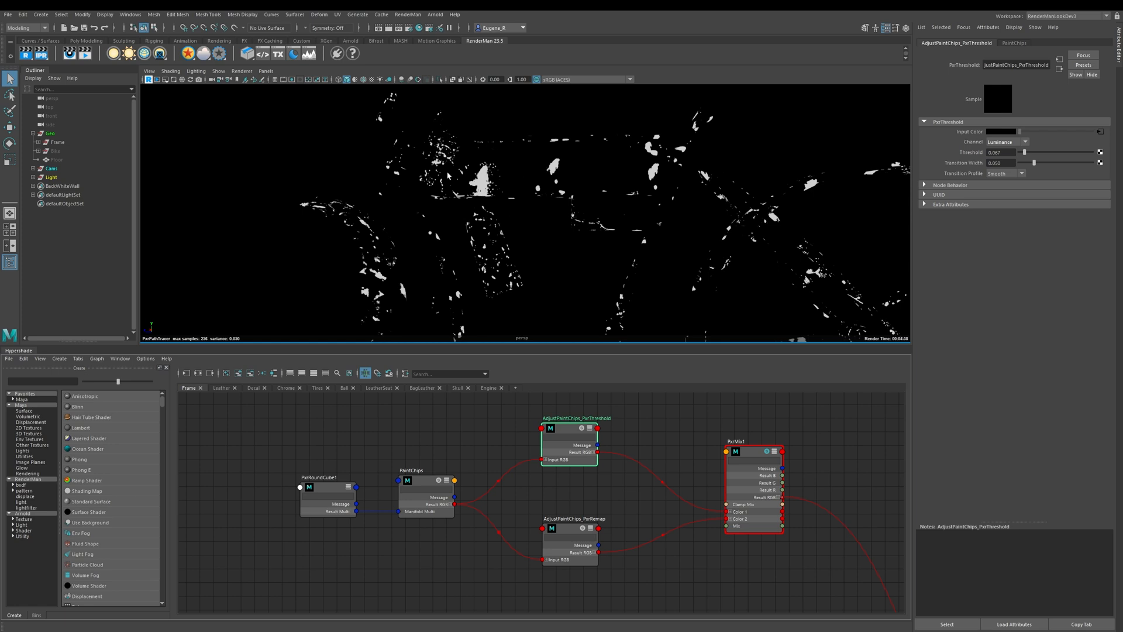
mouse_move(1082, 154)
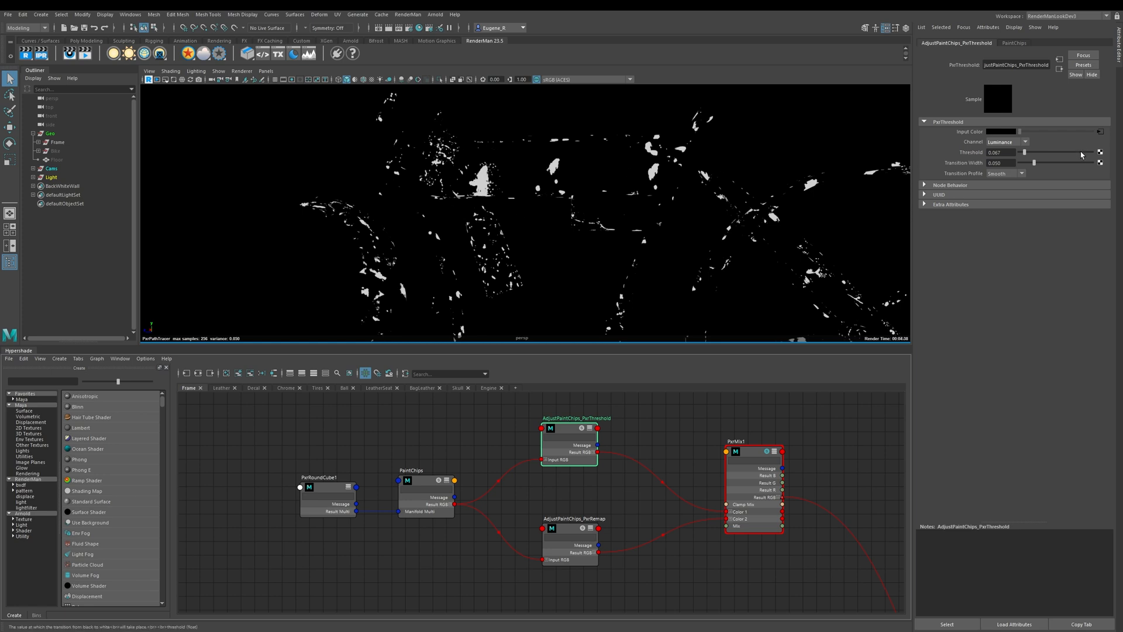
Drag the PxrThreshold Threshold slider up near 0.85, leaving only tiny chip specks
left_click_drag(1024, 153, 1067, 153)
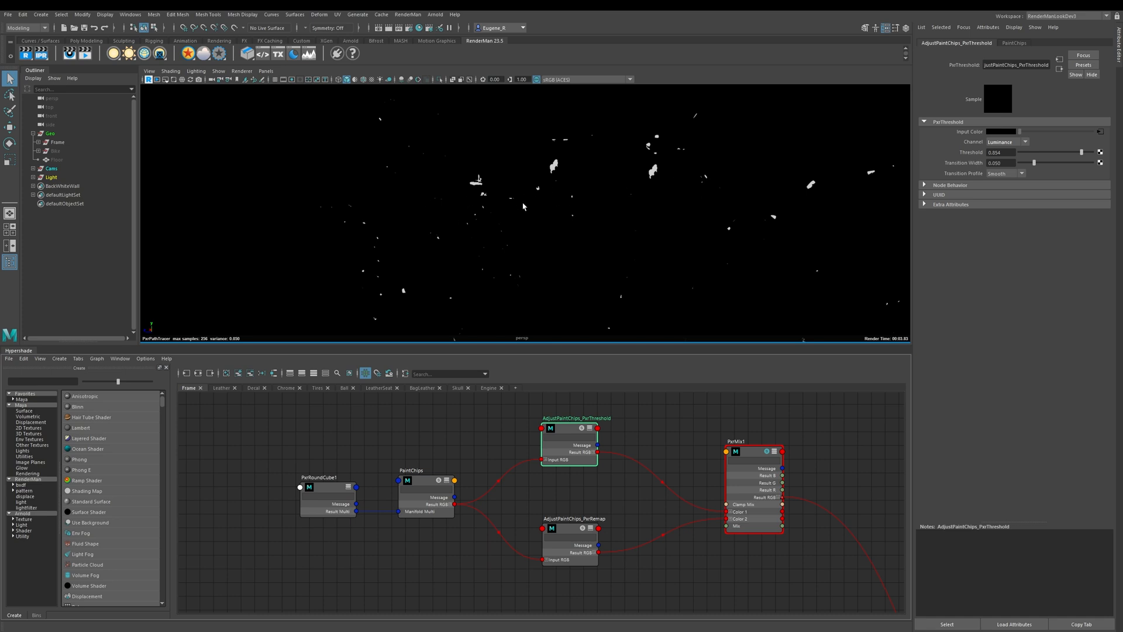
mouse_move(824, 198)
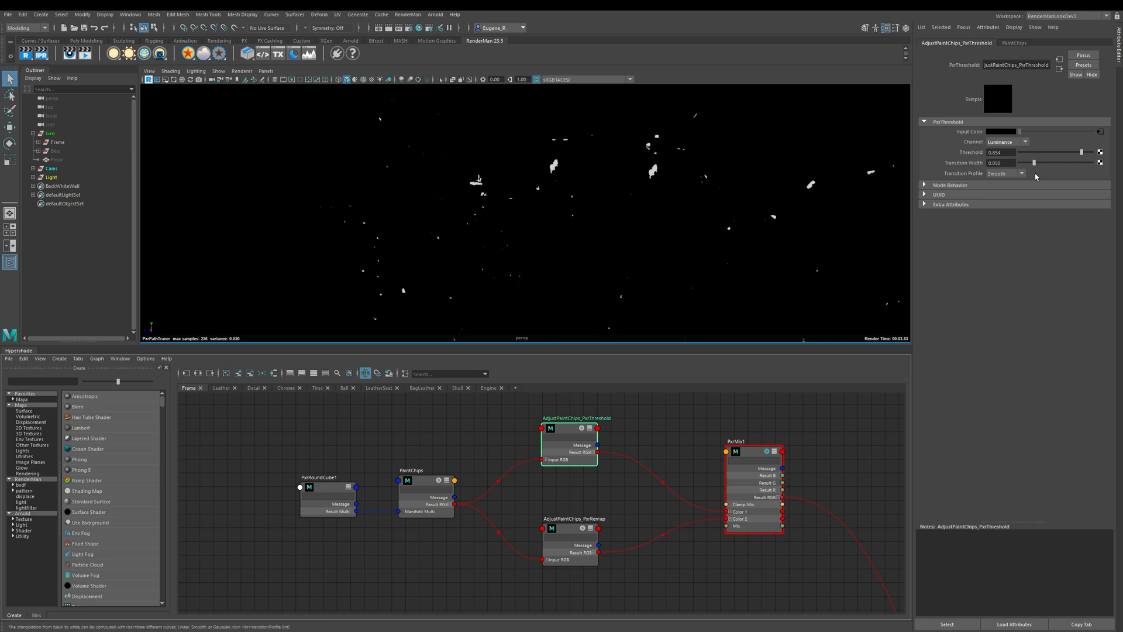
mouse_move(668, 188)
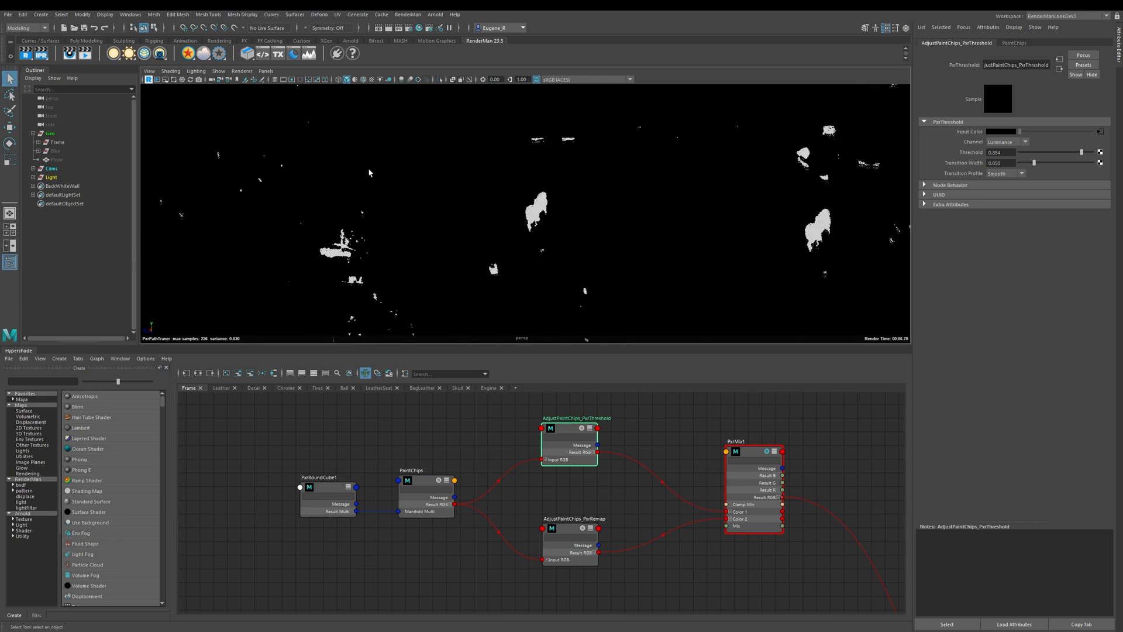
Limit rendering to the large chip and set Transition Profile to Linear after trying Smooth
left_click_drag(442, 143, 661, 296)
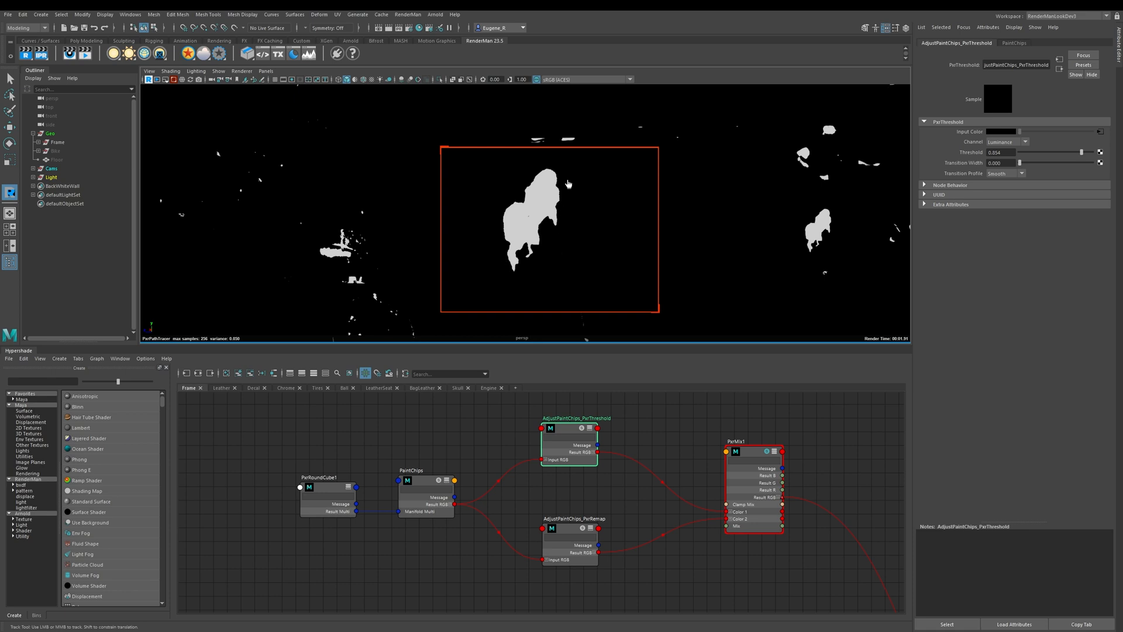
mouse_move(581, 203)
type("0.250")
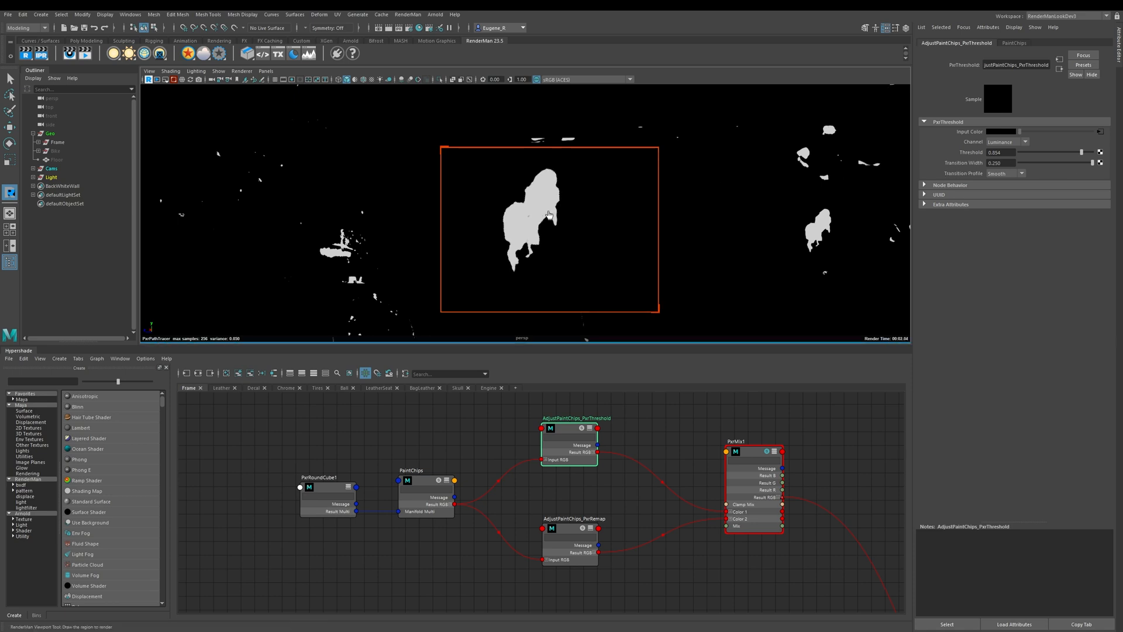
mouse_move(554, 172)
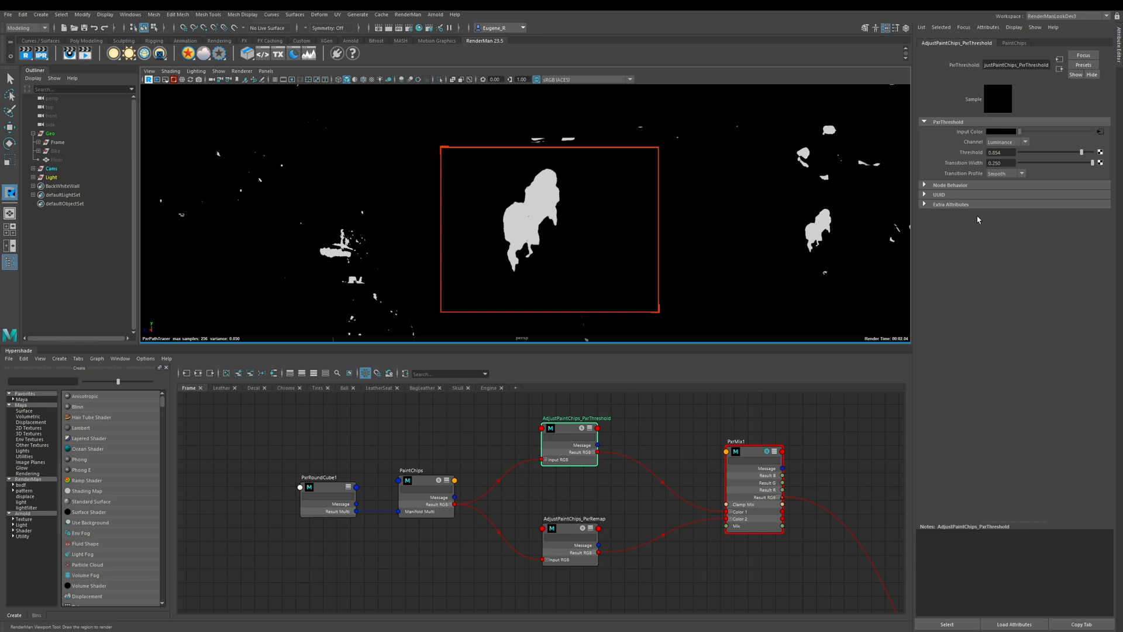
left_click(1002, 172)
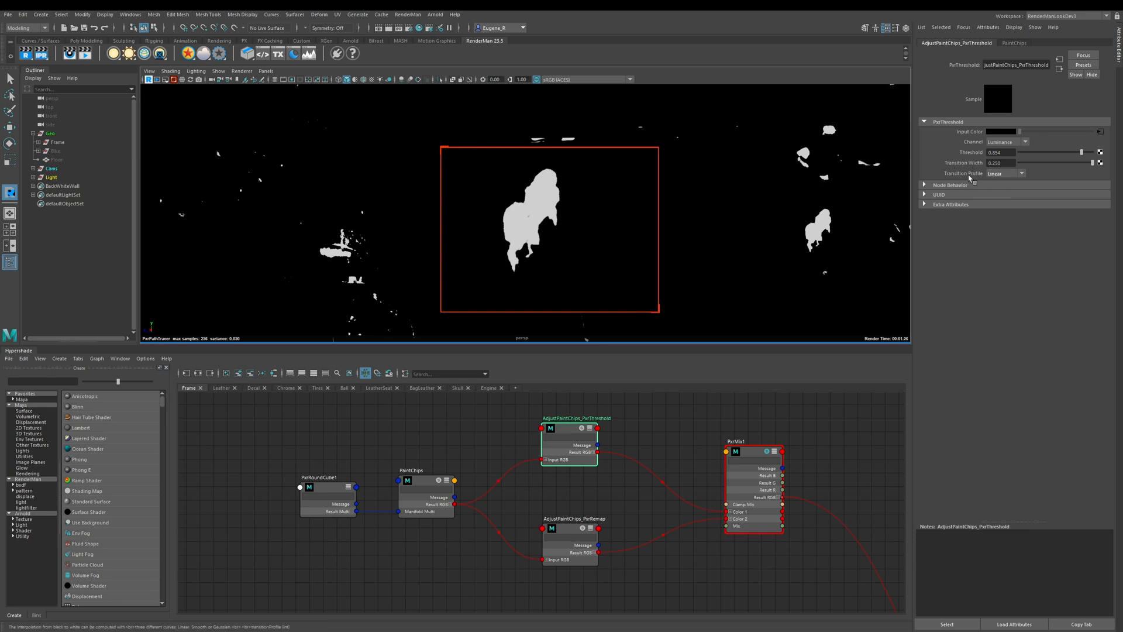
left_click(1005, 174)
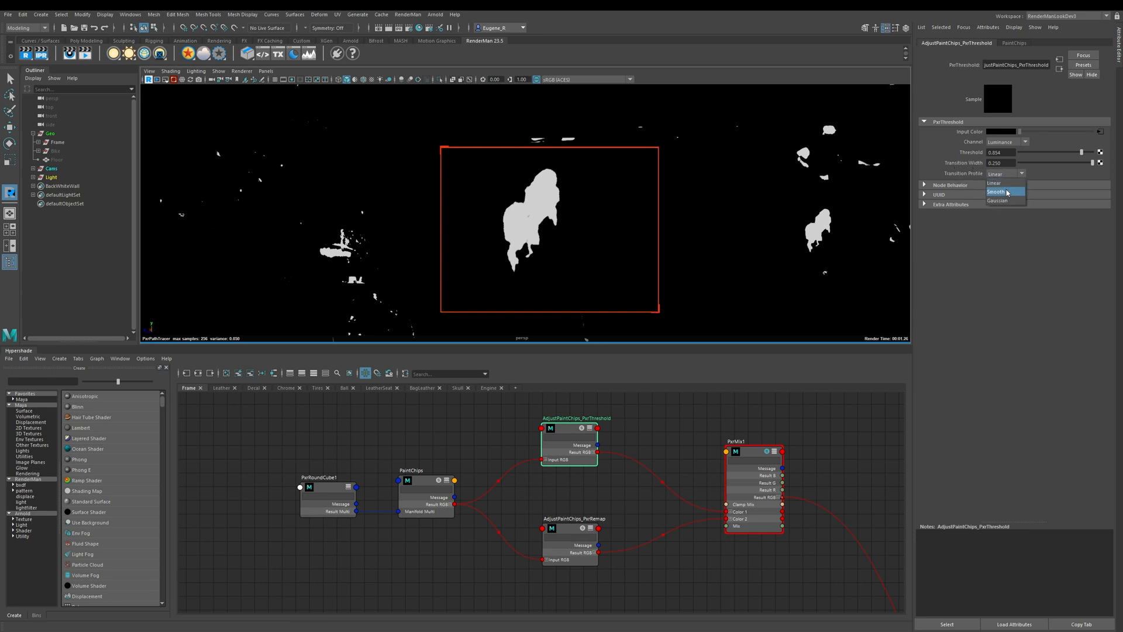
left_click(1004, 191)
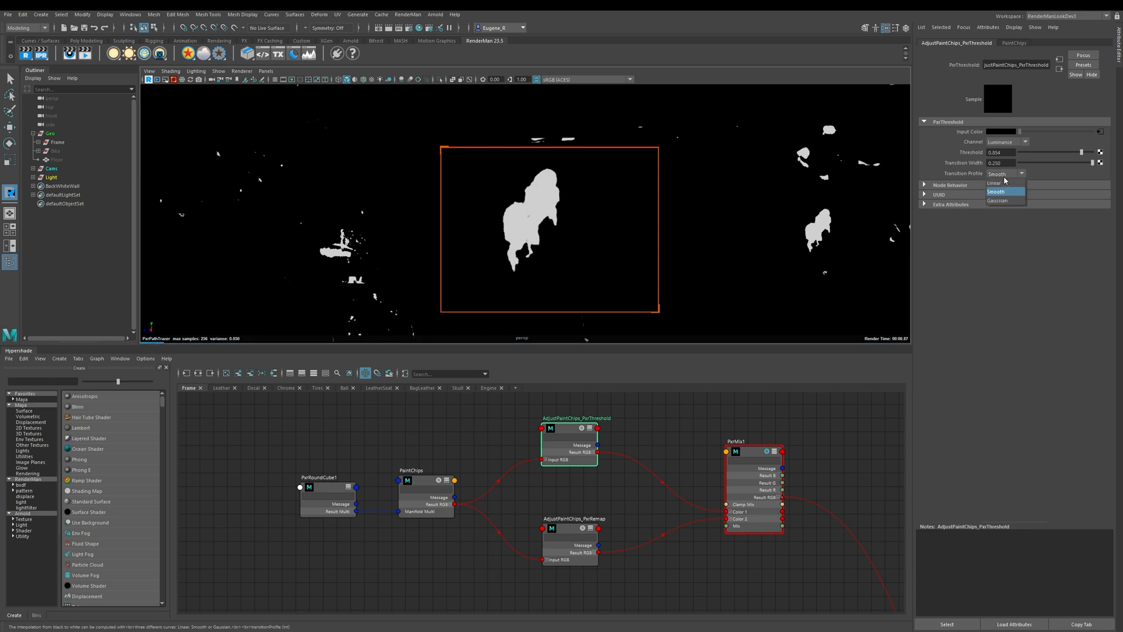
left_click(993, 182)
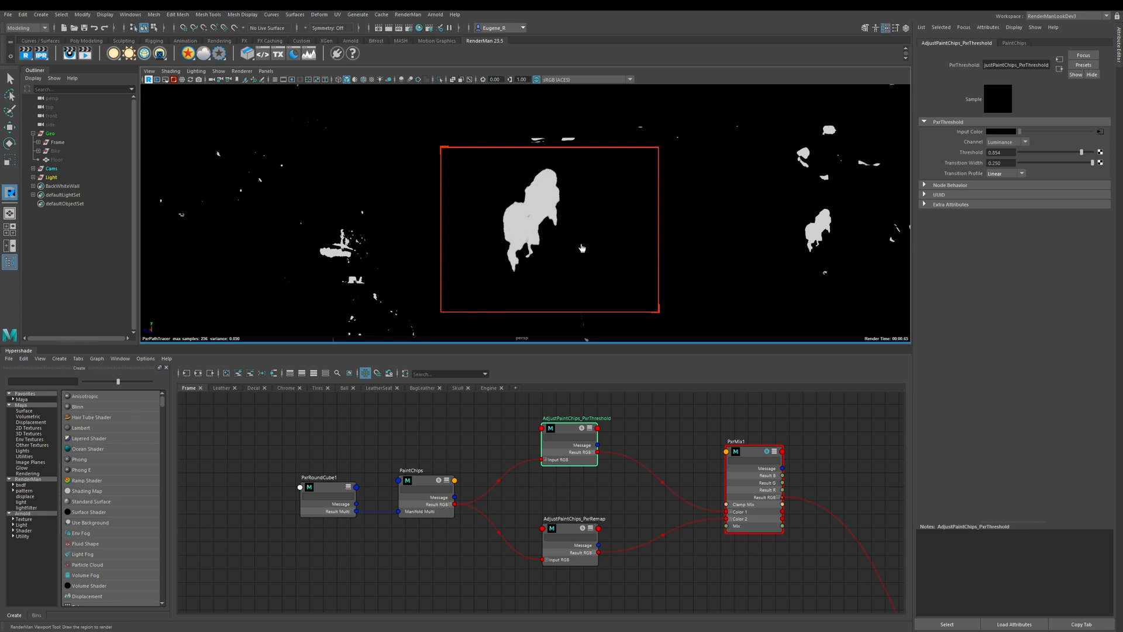
mouse_move(585, 243)
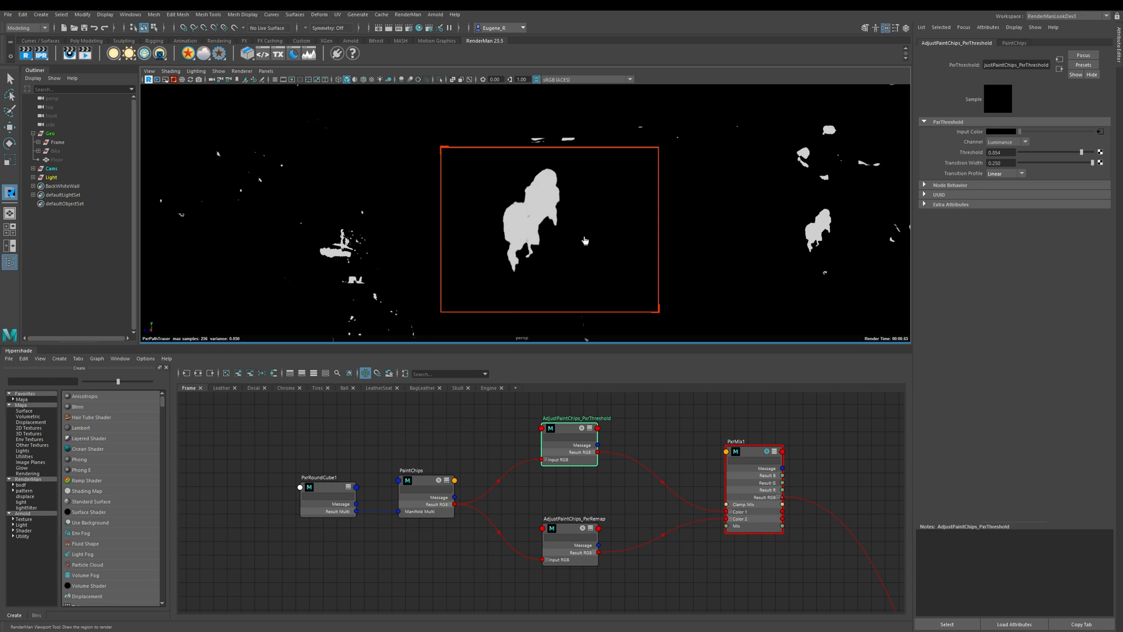
mouse_move(508, 282)
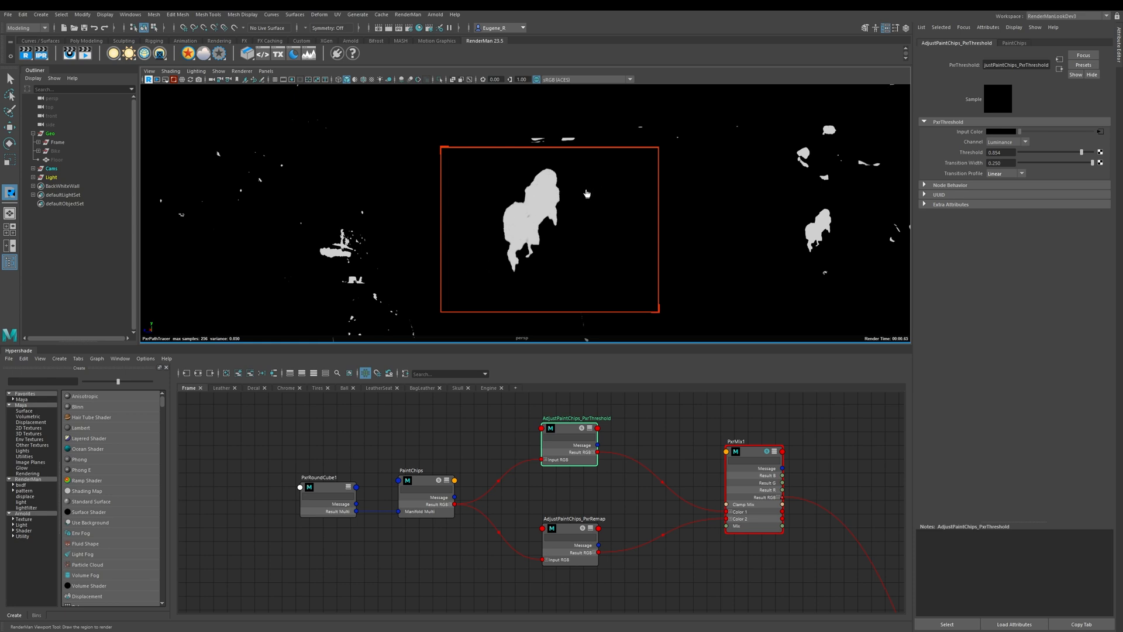
mouse_move(519, 246)
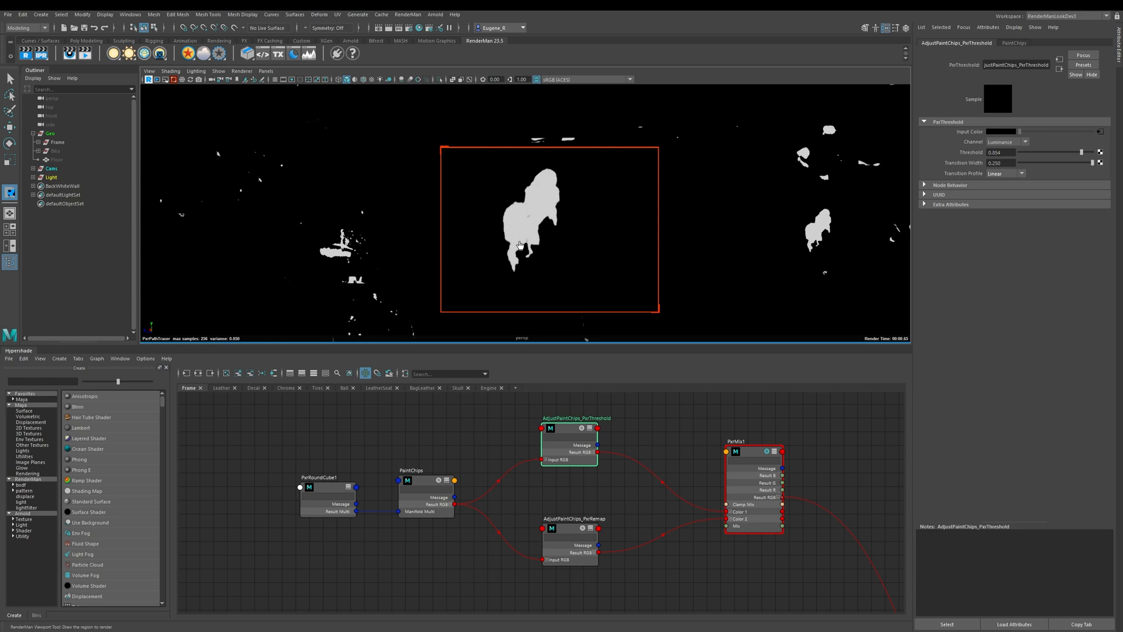
mouse_move(551, 226)
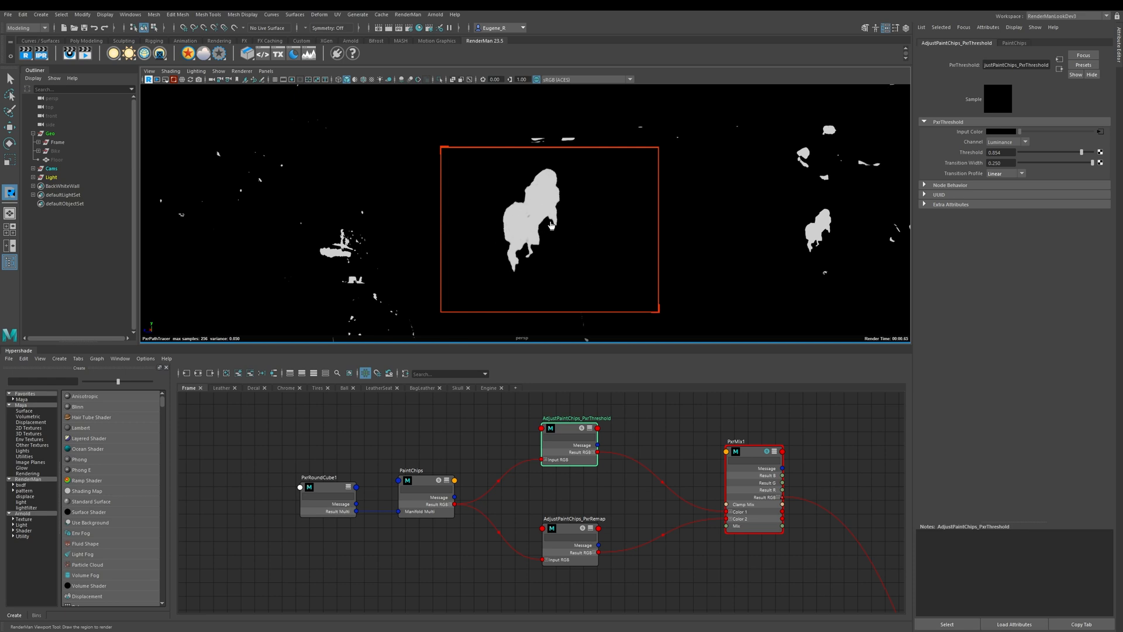
mouse_move(577, 247)
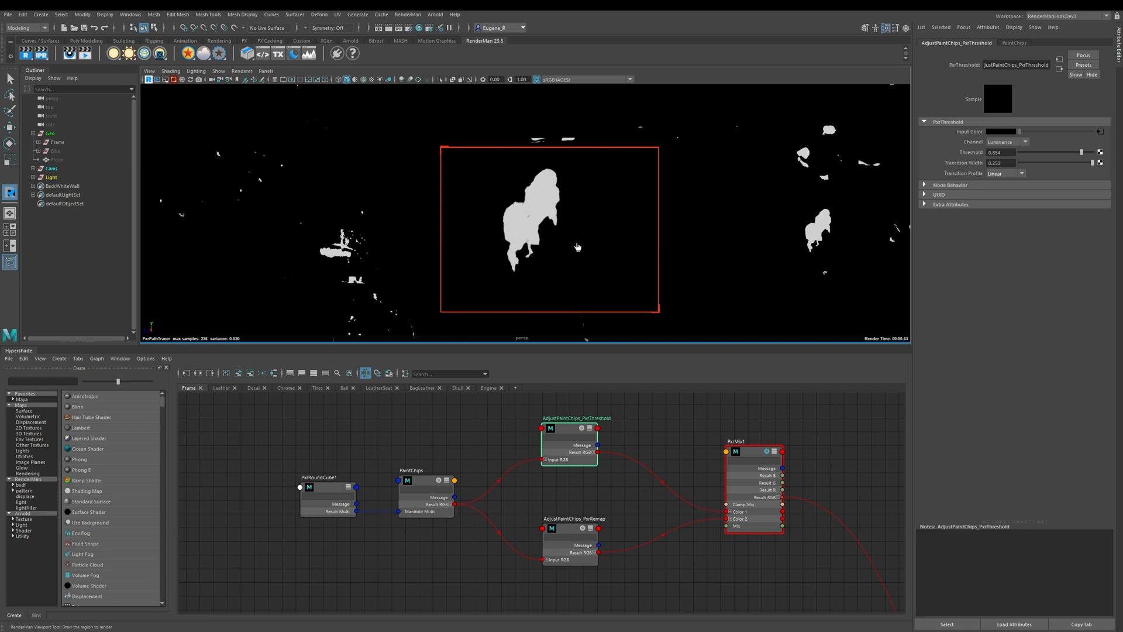
mouse_move(487, 214)
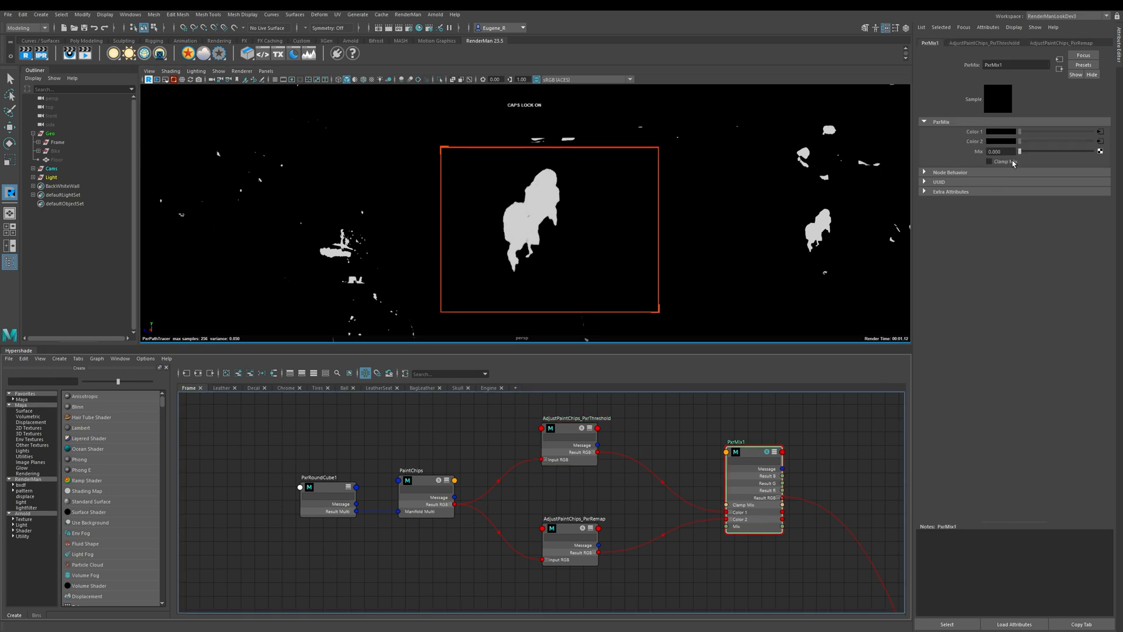
Set PxrMix1's Mix to 1.000 and select the AdjustPaintChips_PxrRemap node
left_click_drag(1010, 151, 1099, 151)
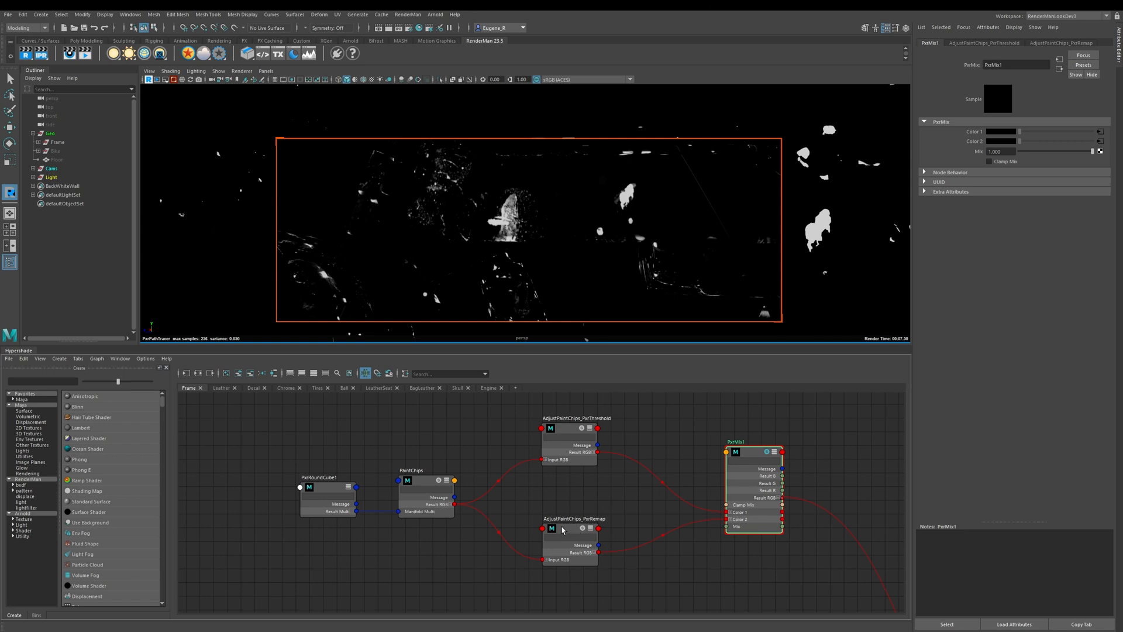
left_click(569, 528)
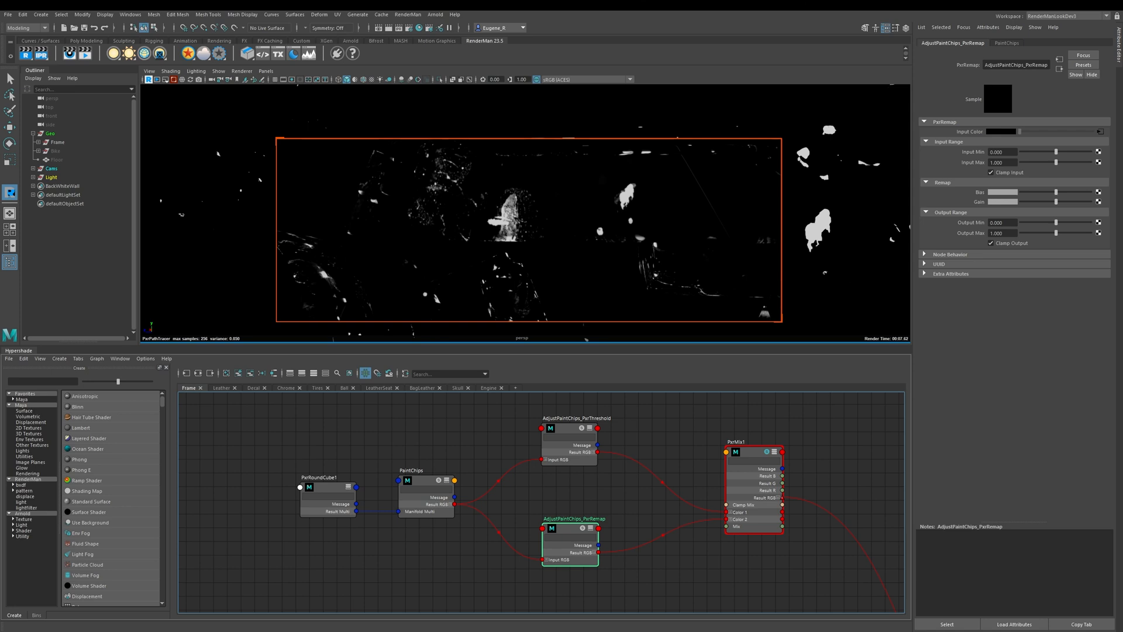
mouse_move(765, 259)
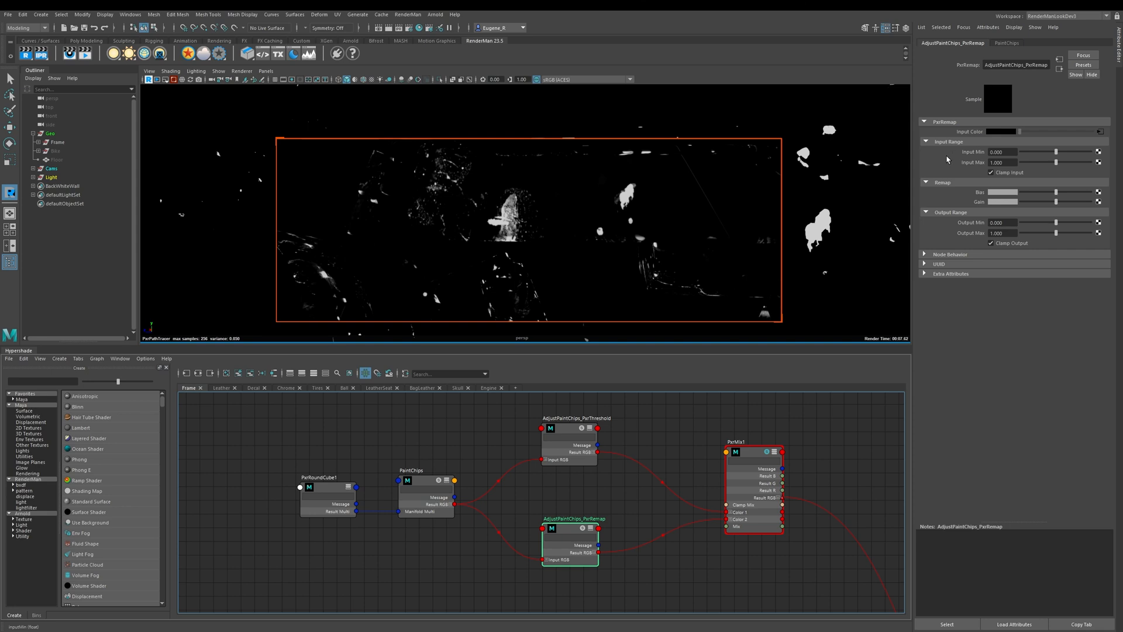
mouse_move(936, 166)
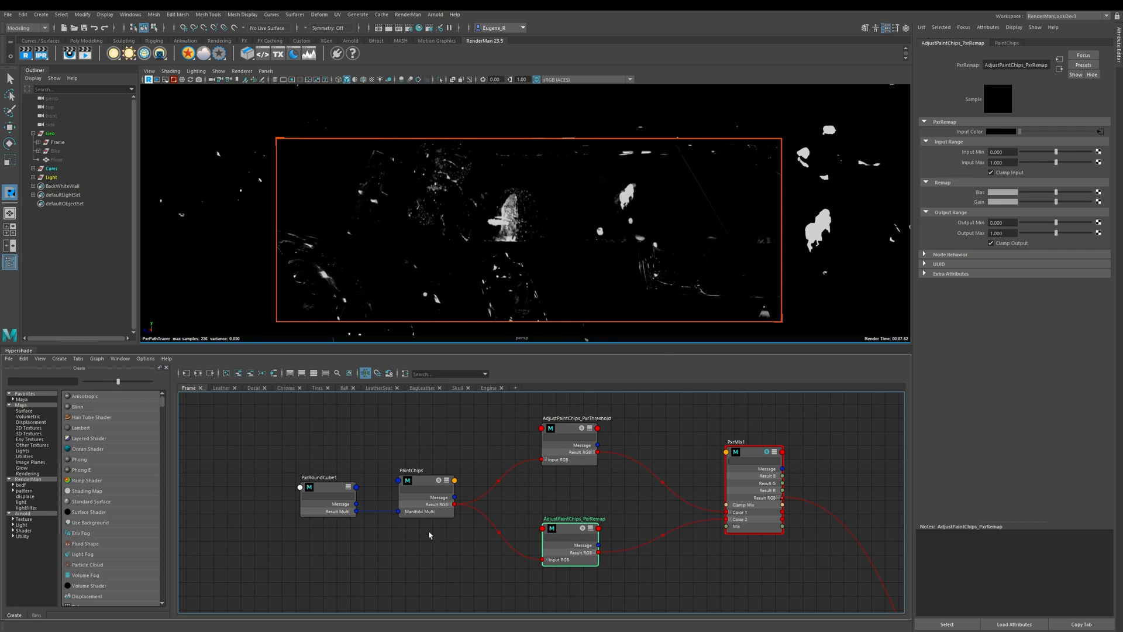
mouse_move(949, 170)
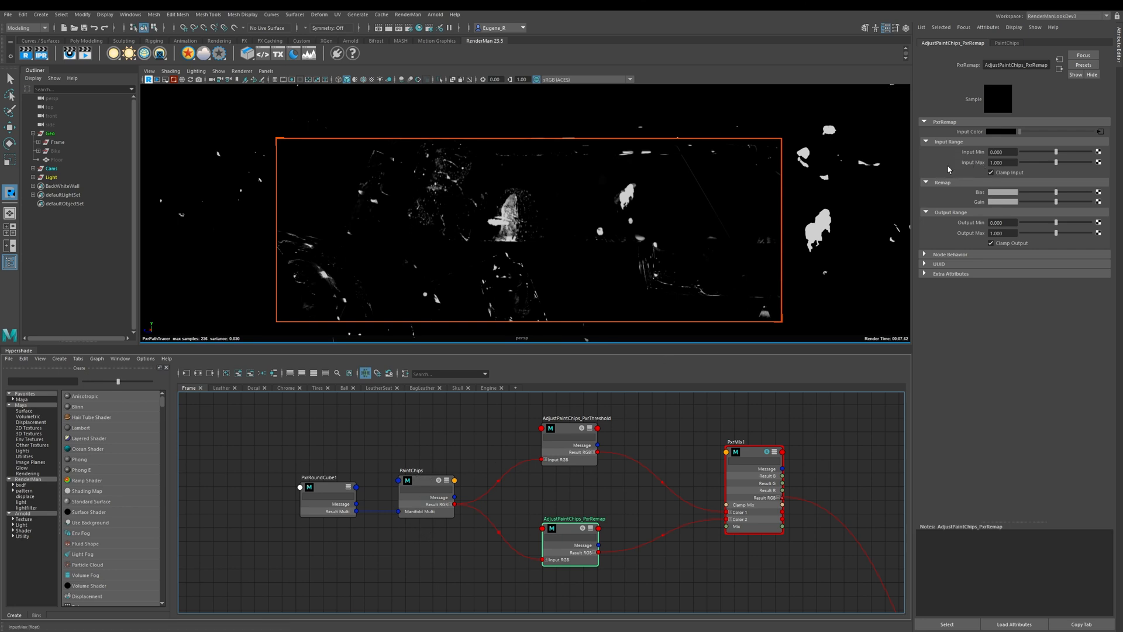
mouse_move(992, 201)
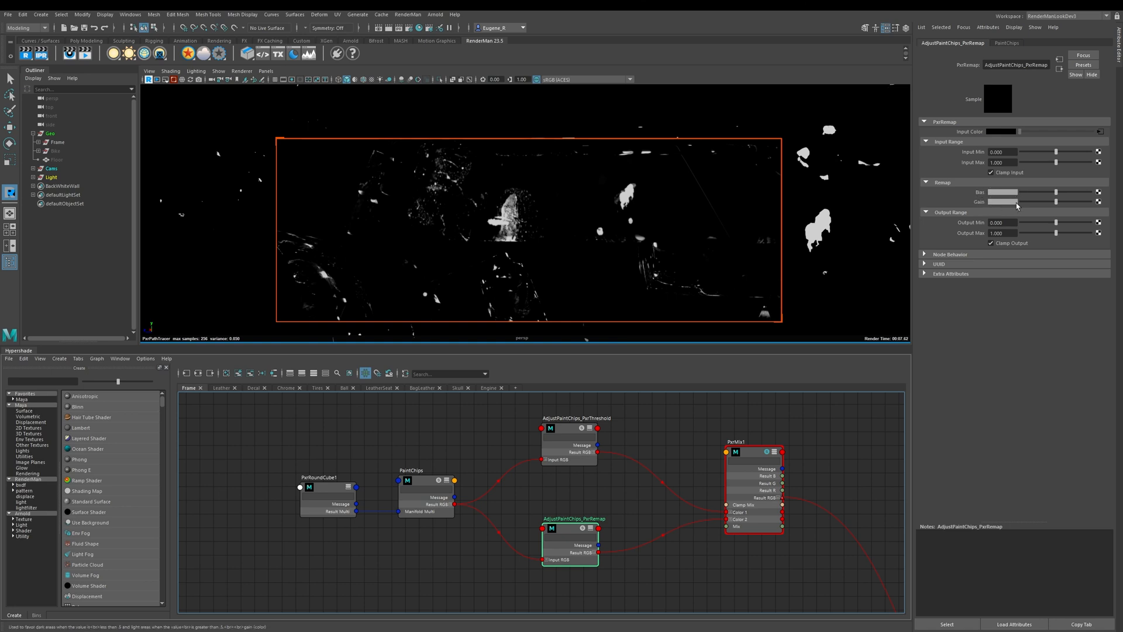
mouse_move(994, 205)
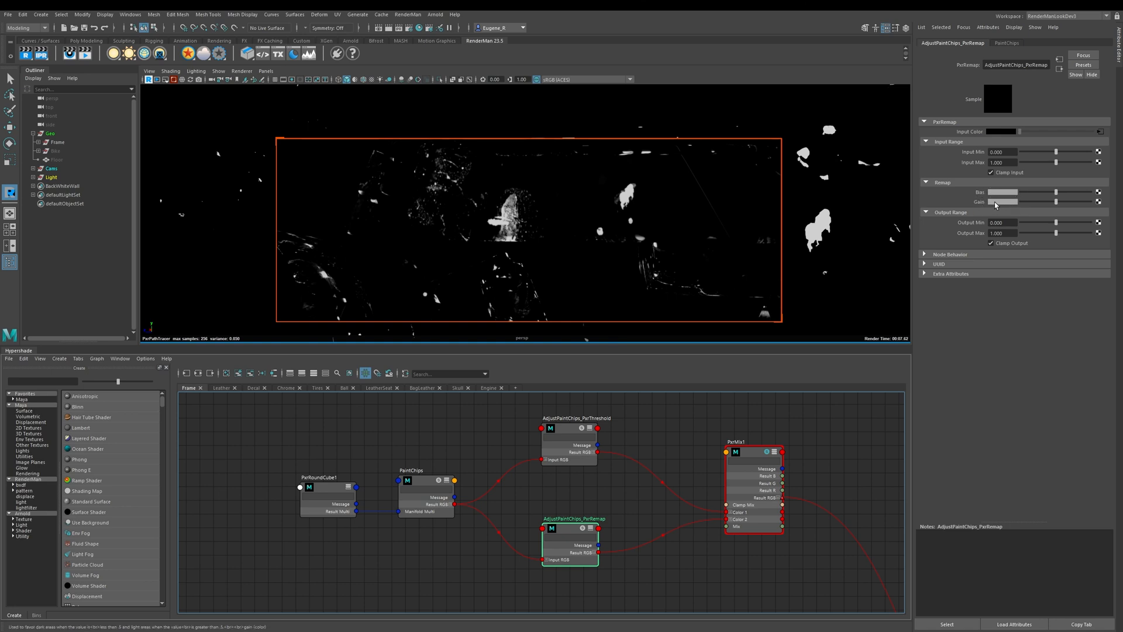
mouse_move(969, 224)
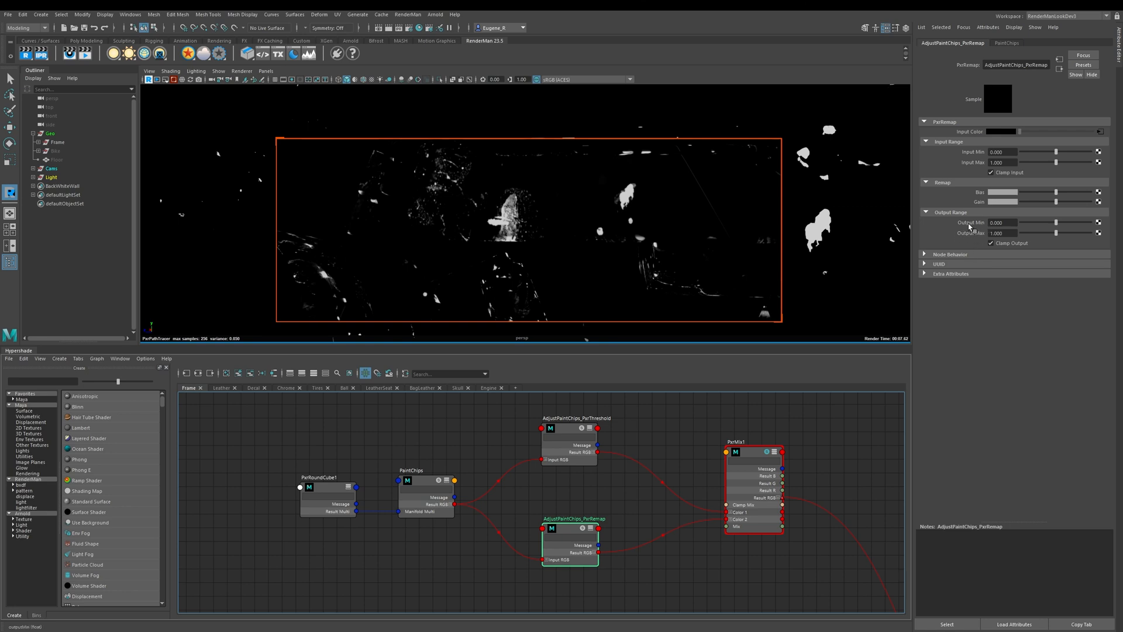
mouse_move(969, 228)
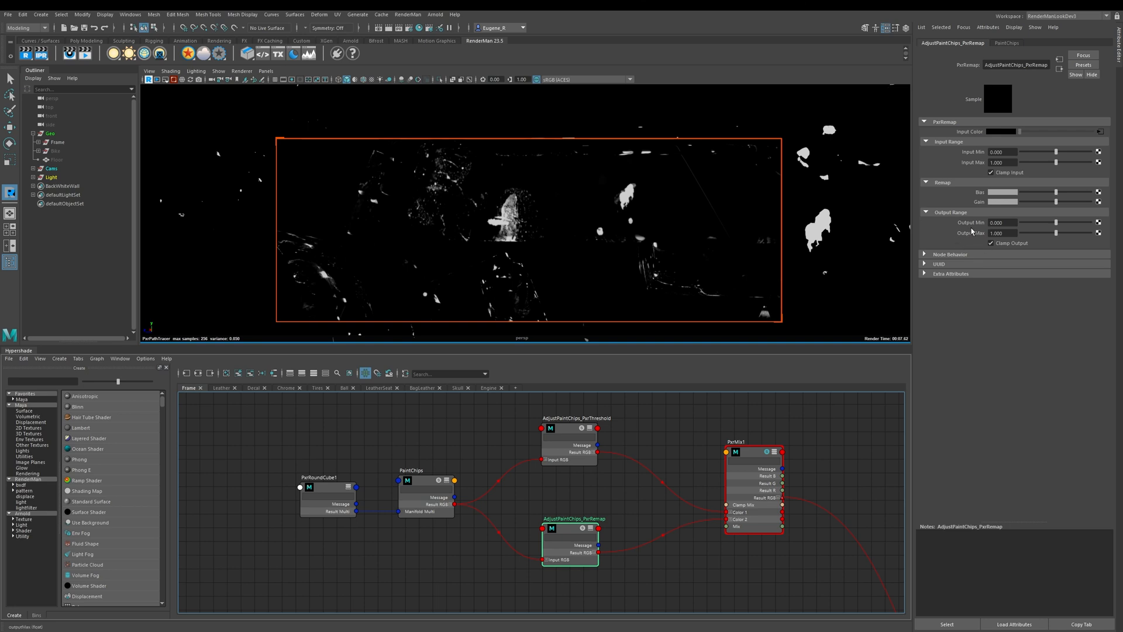
mouse_move(965, 232)
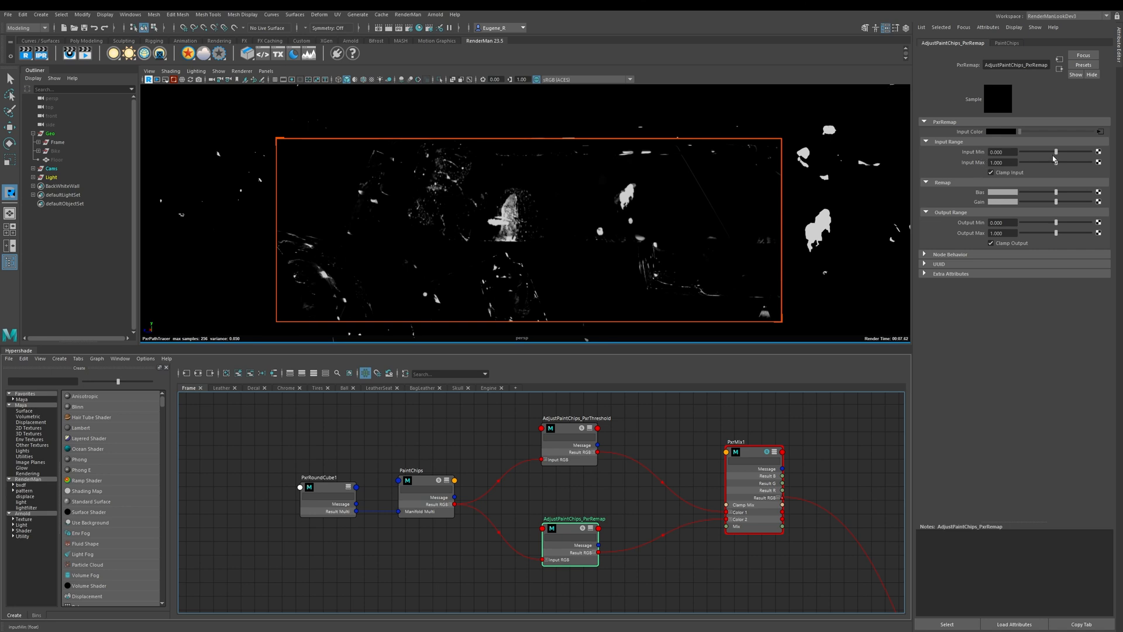
Drag PxrRemap's input range to 0.205–0.621 for sparser, crisper white chips
left_click_drag(1024, 152, 1062, 152)
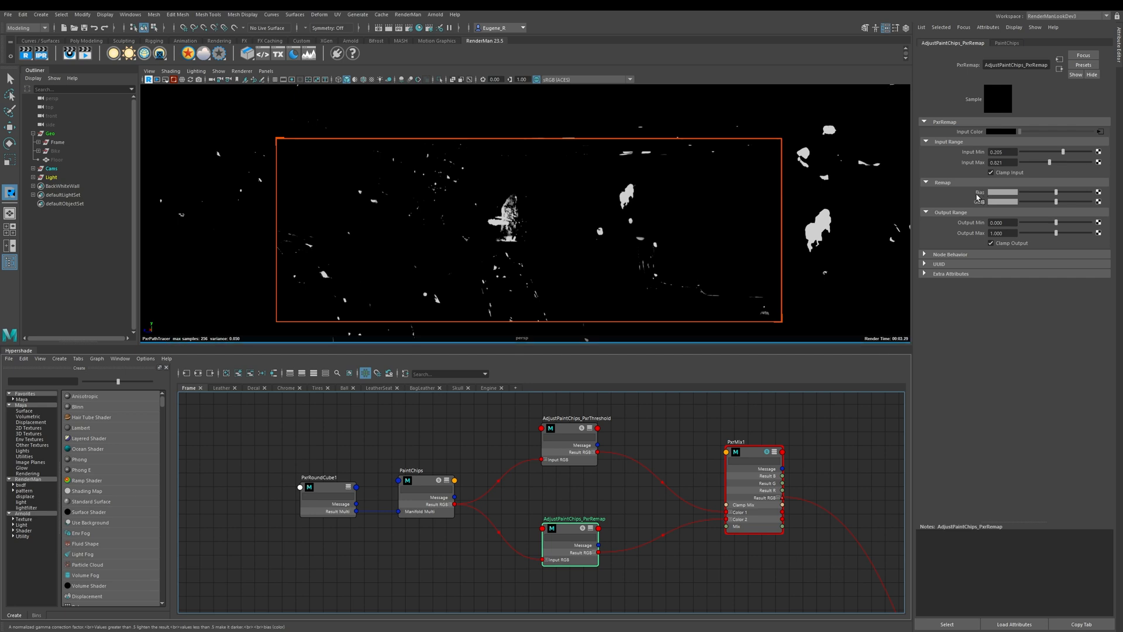
mouse_move(1023, 195)
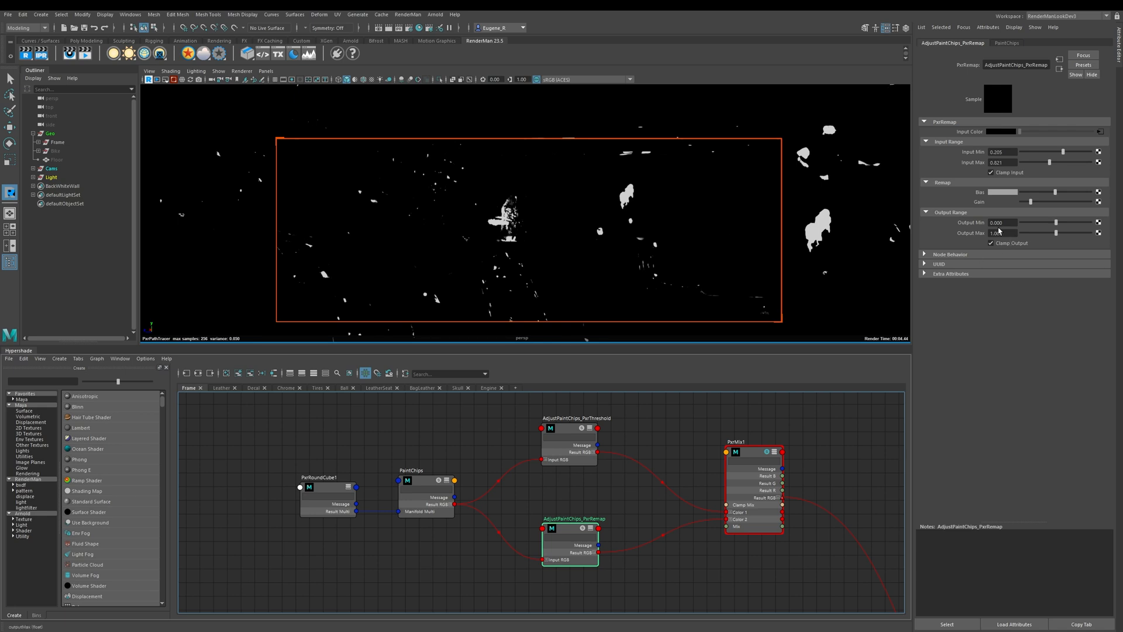
Start editing PxrRemap's Output Min field to invert the output range
left_click(1001, 232)
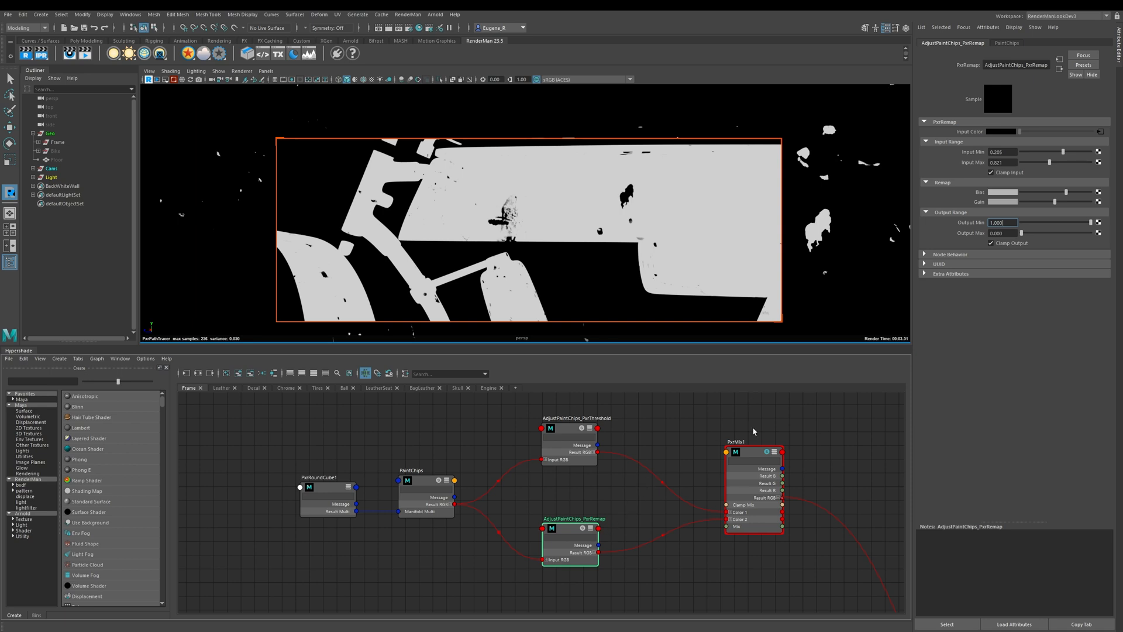
mouse_move(477, 219)
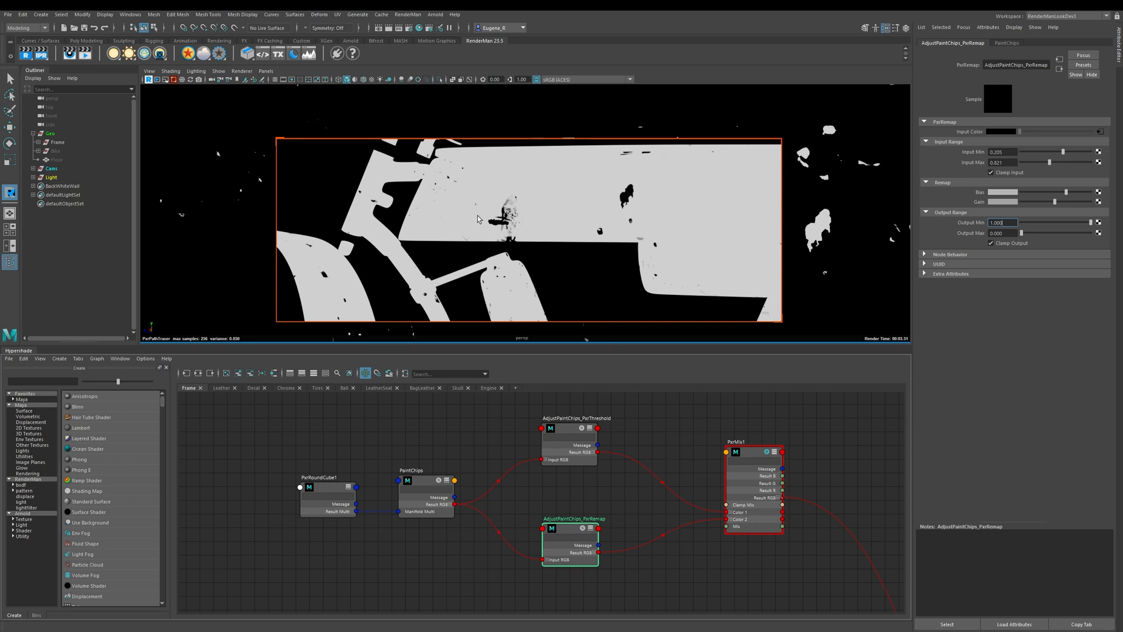